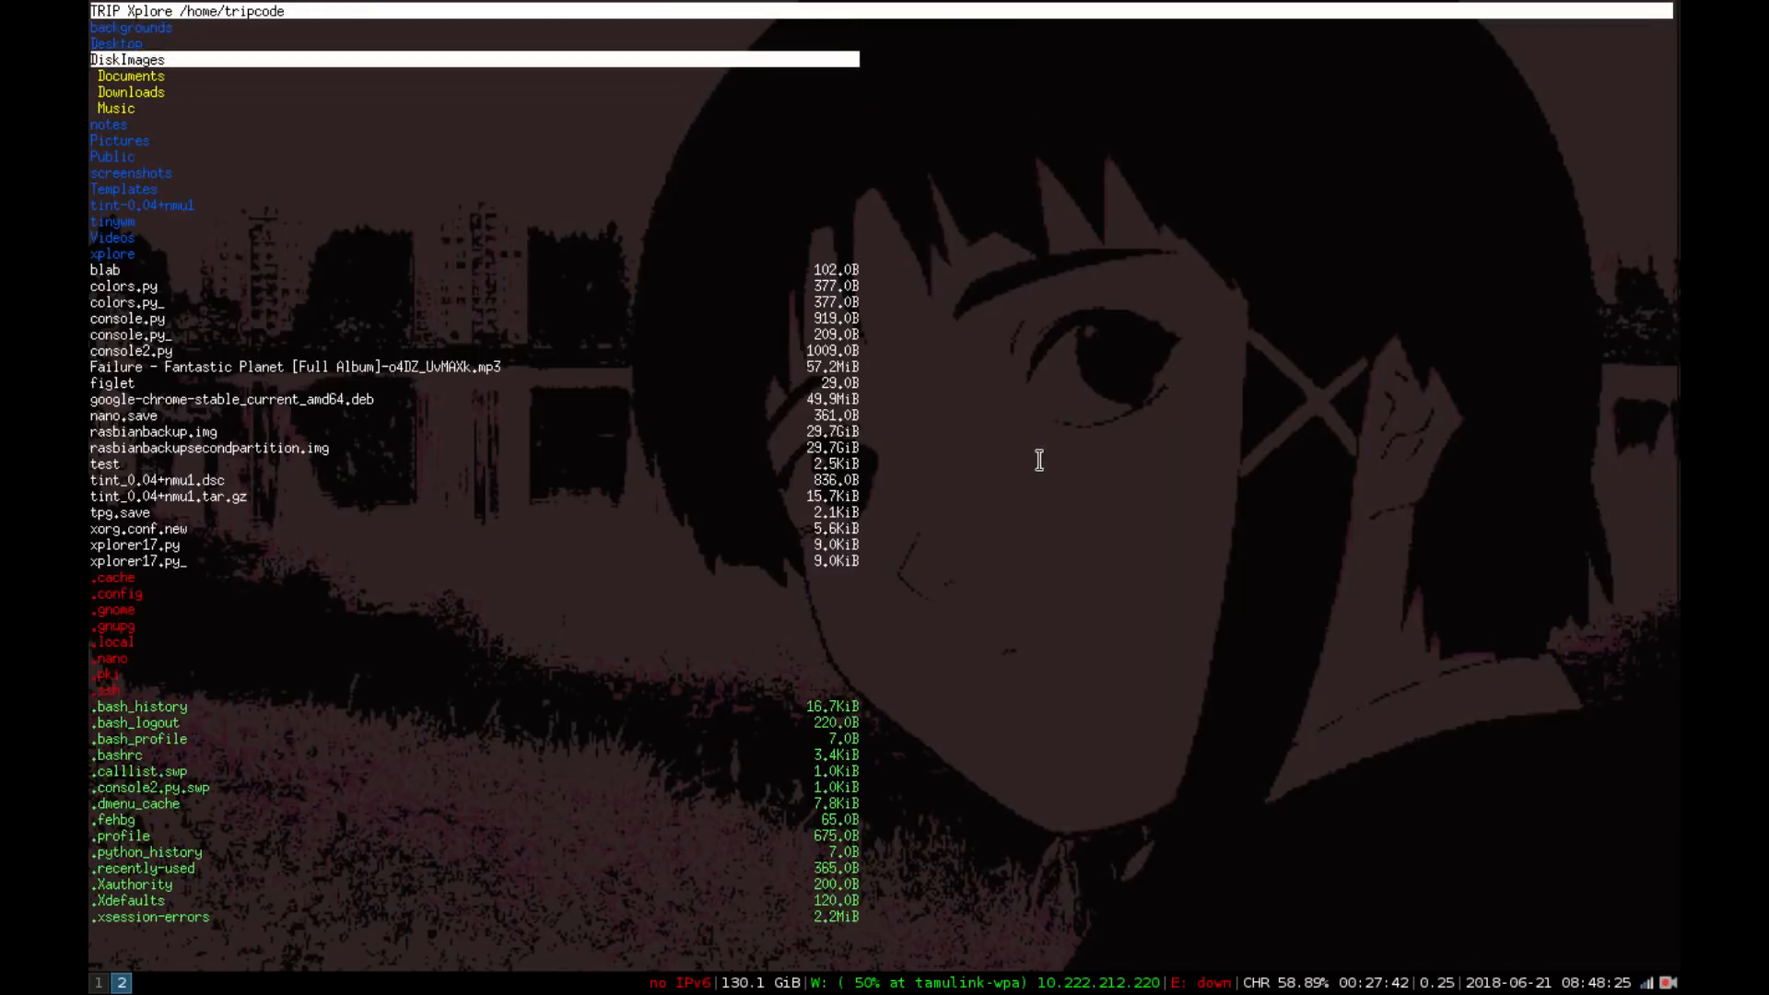
Step: Float the Xplore window and exit the browser back to the Downloads shell prompt
left_click(131, 172)
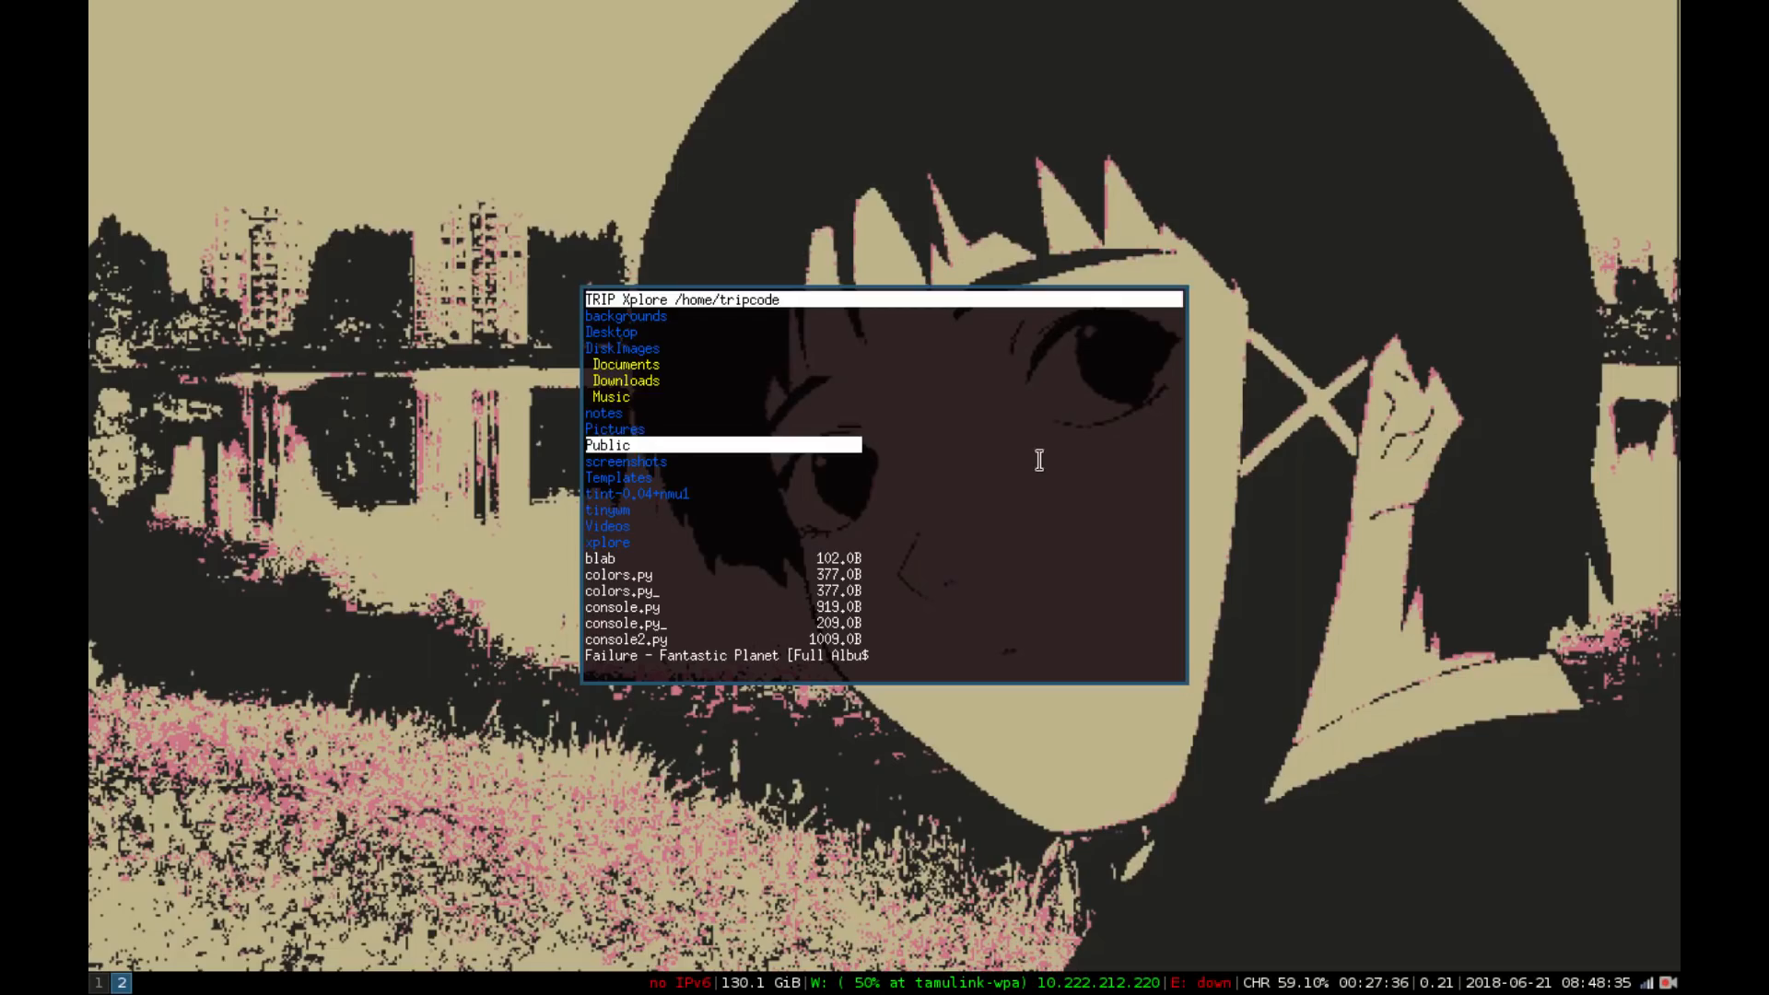
mouse_move(909, 498)
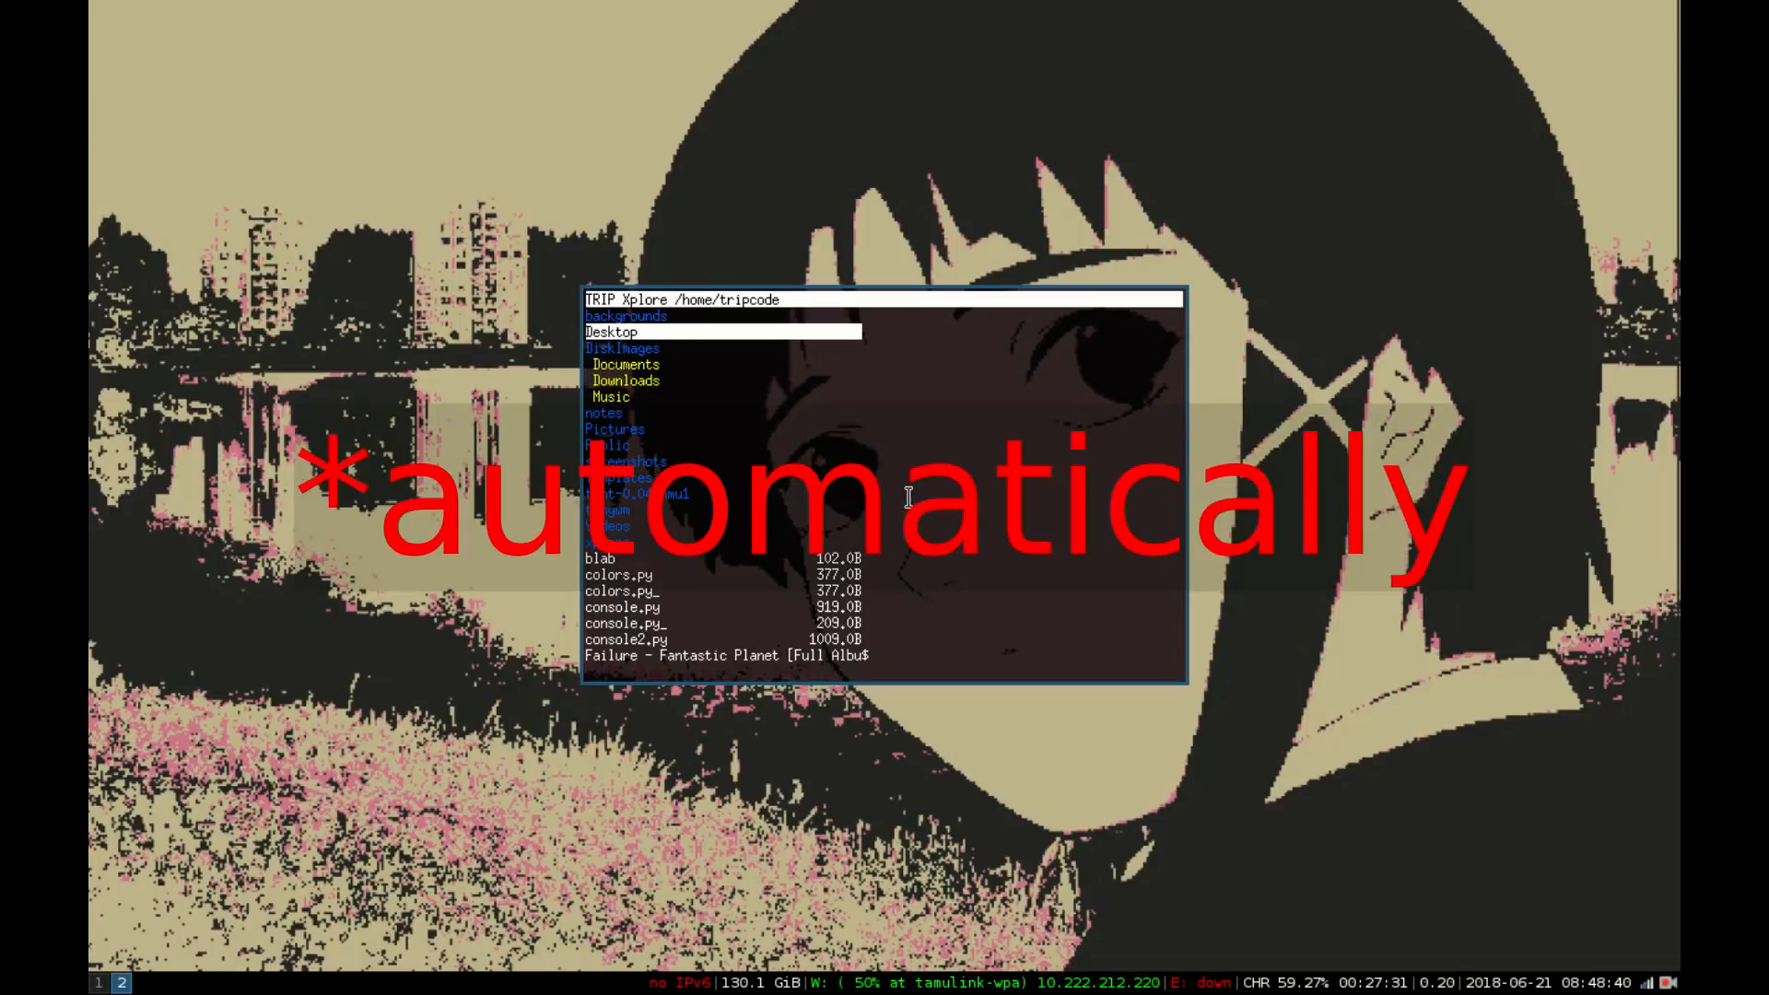
key("Down")
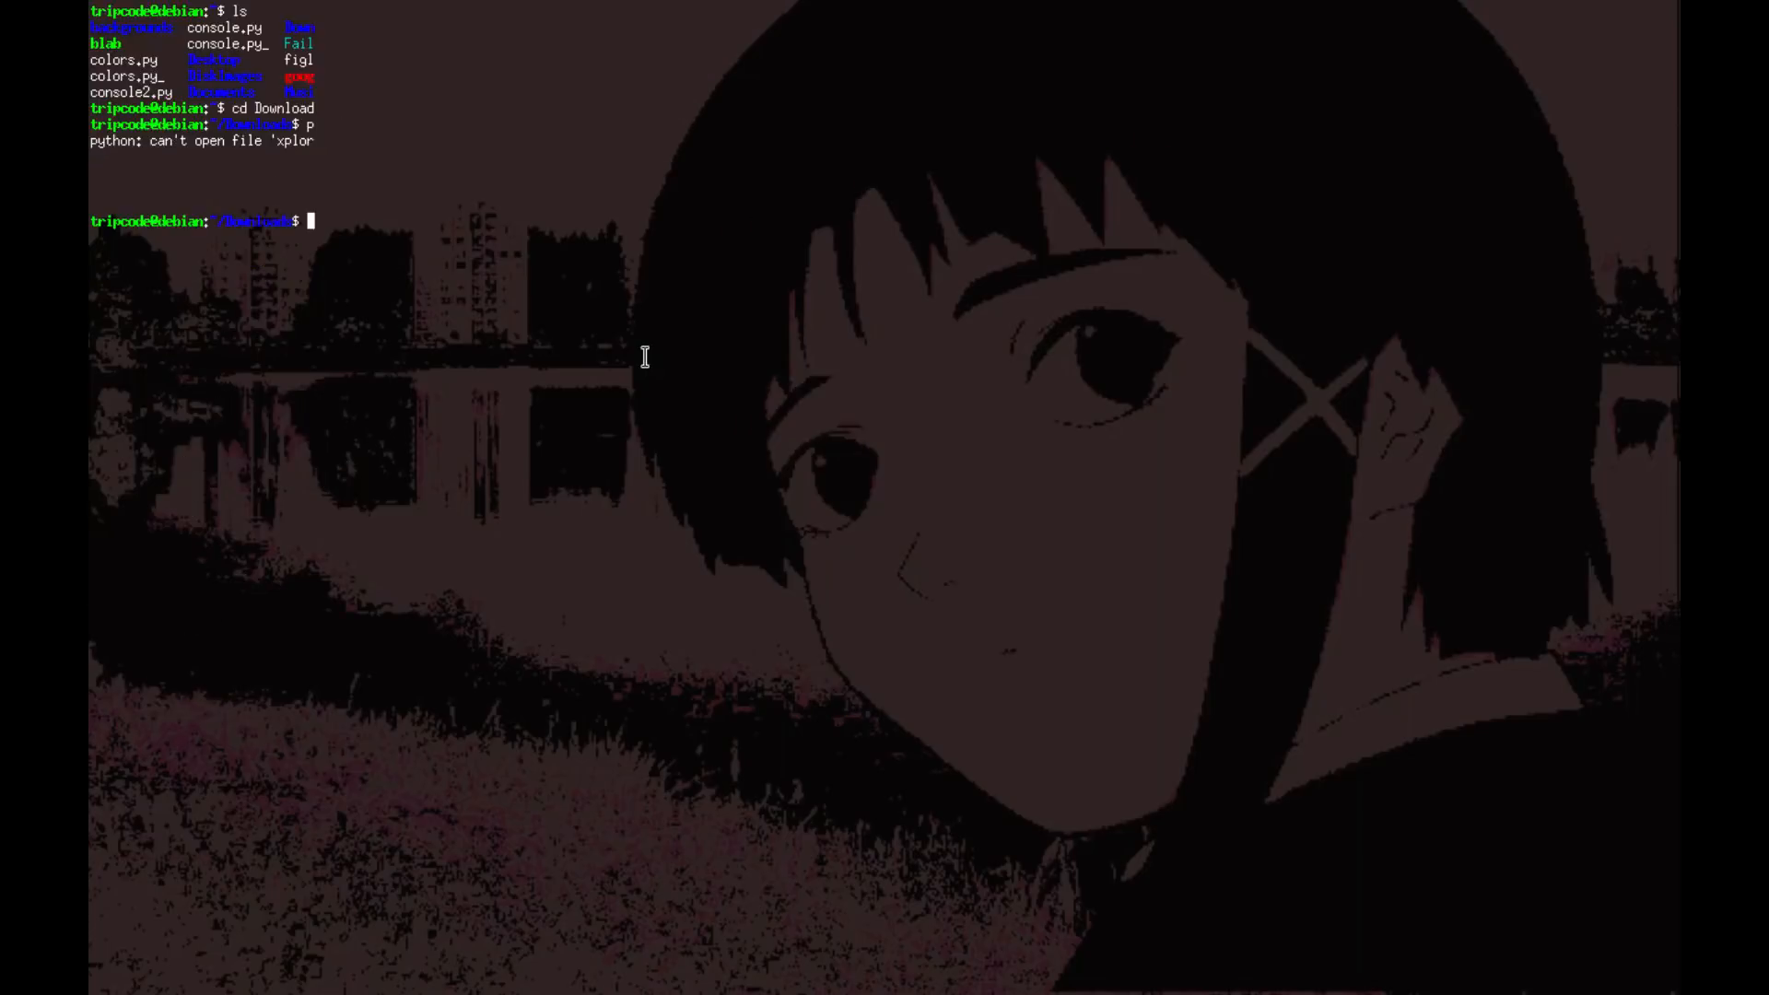
Step: Run 'python xplorer18.py' to relaunch Xplore beside the source in nano
type("ython xplorer")
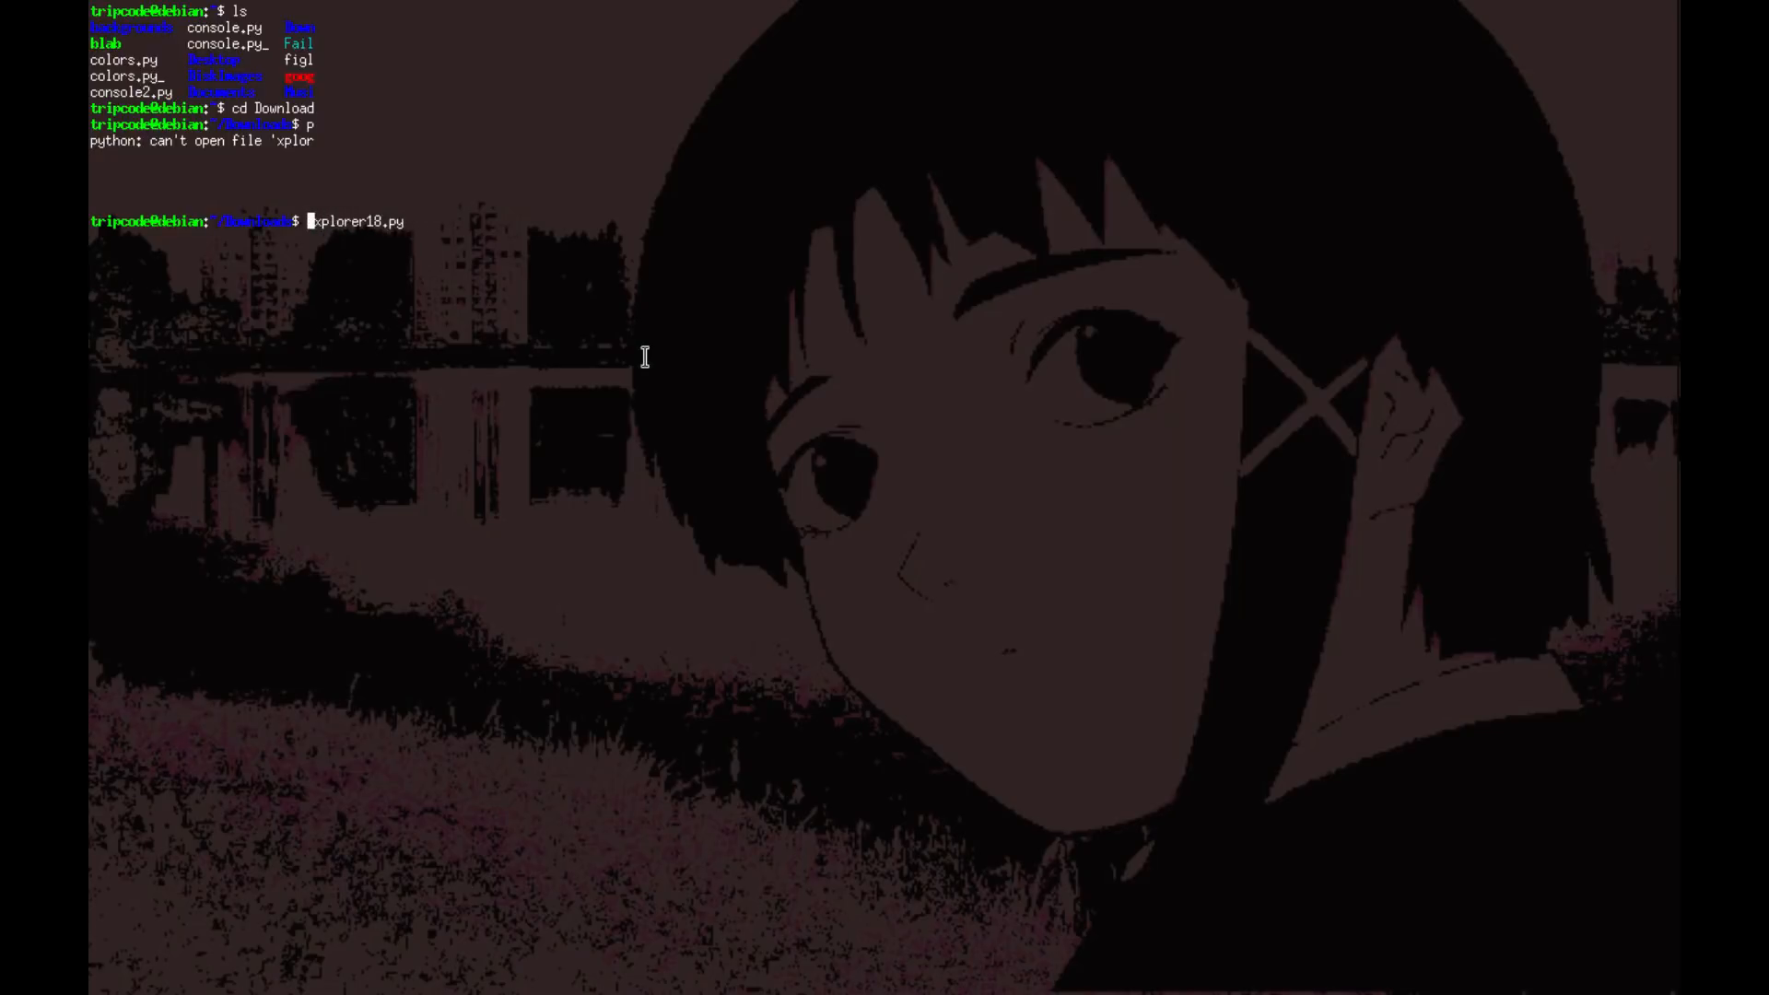
type("python xplorer")
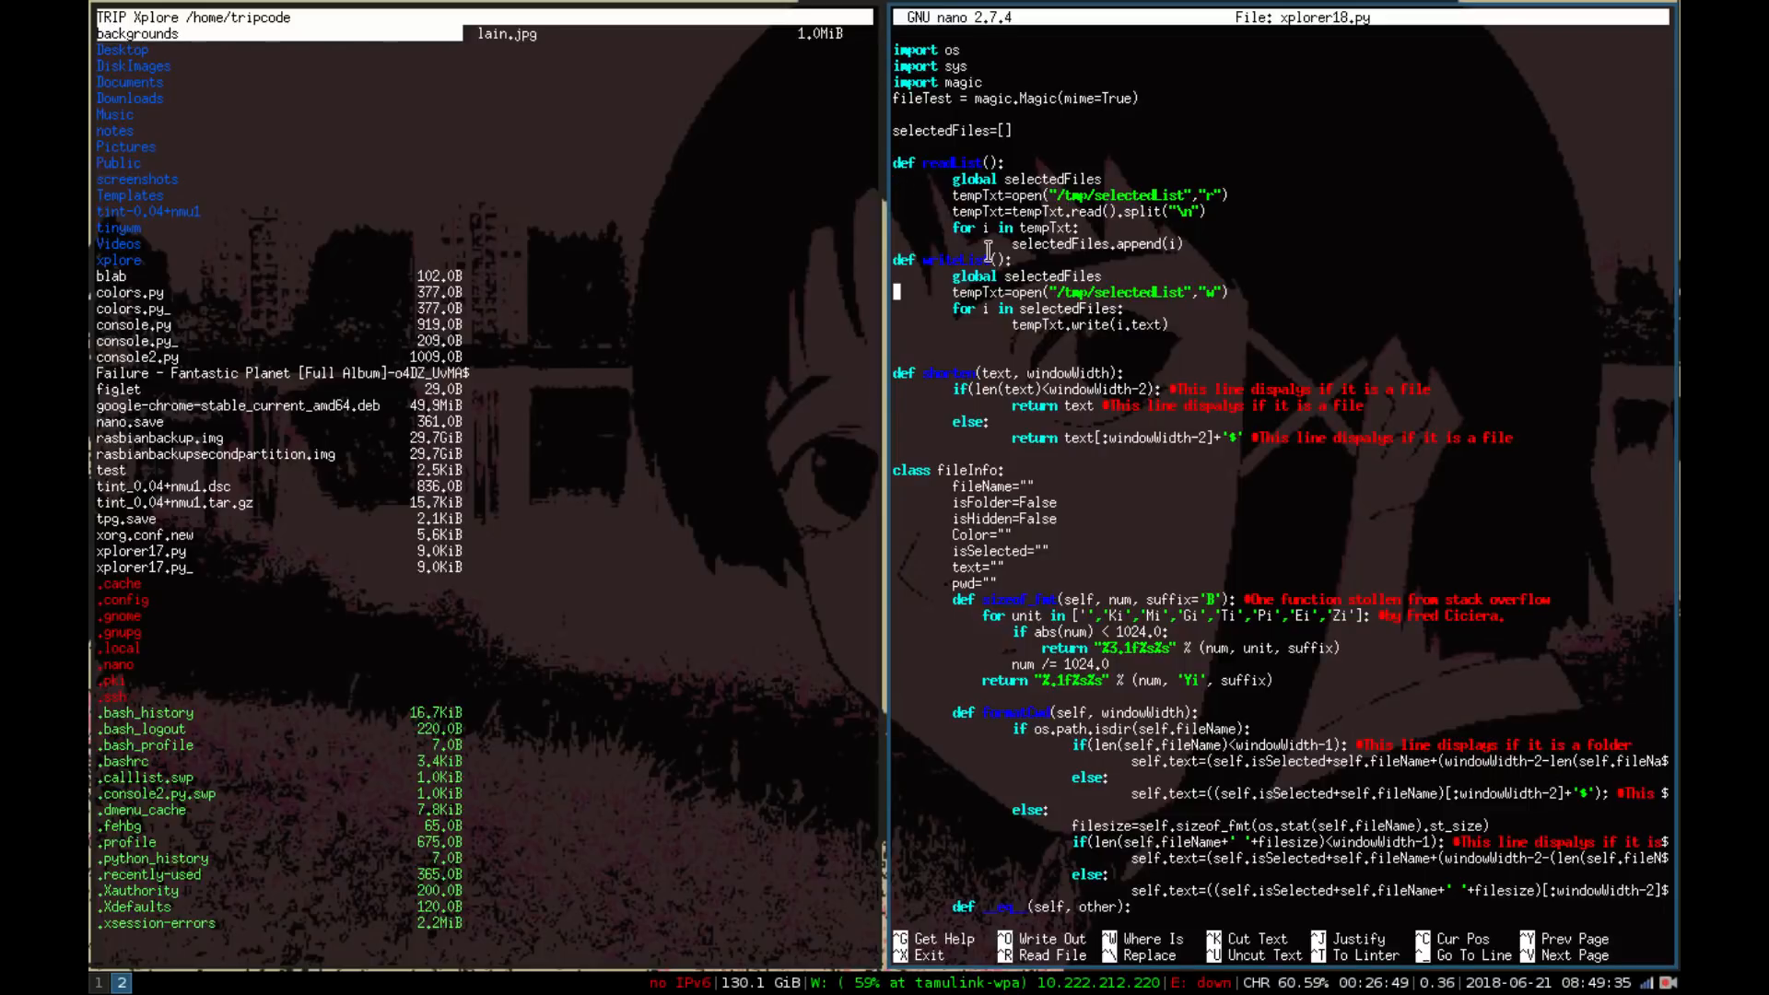
scroll("down", 3)
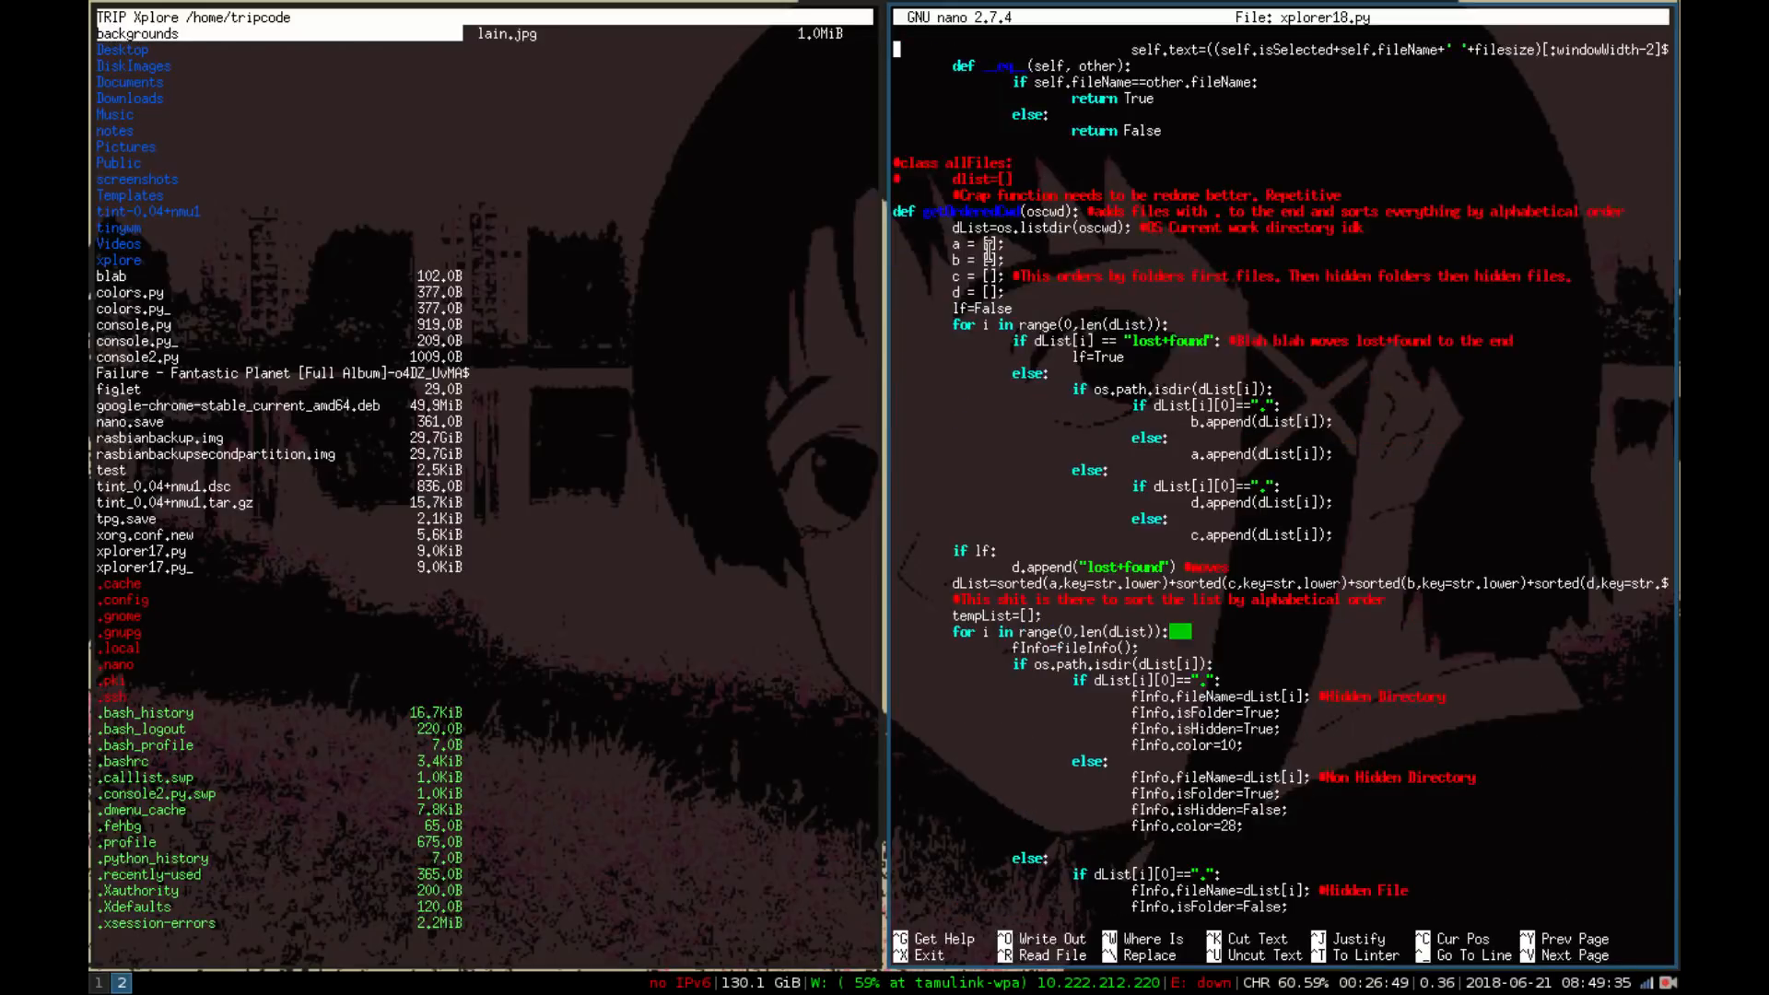
scroll("down", 3)
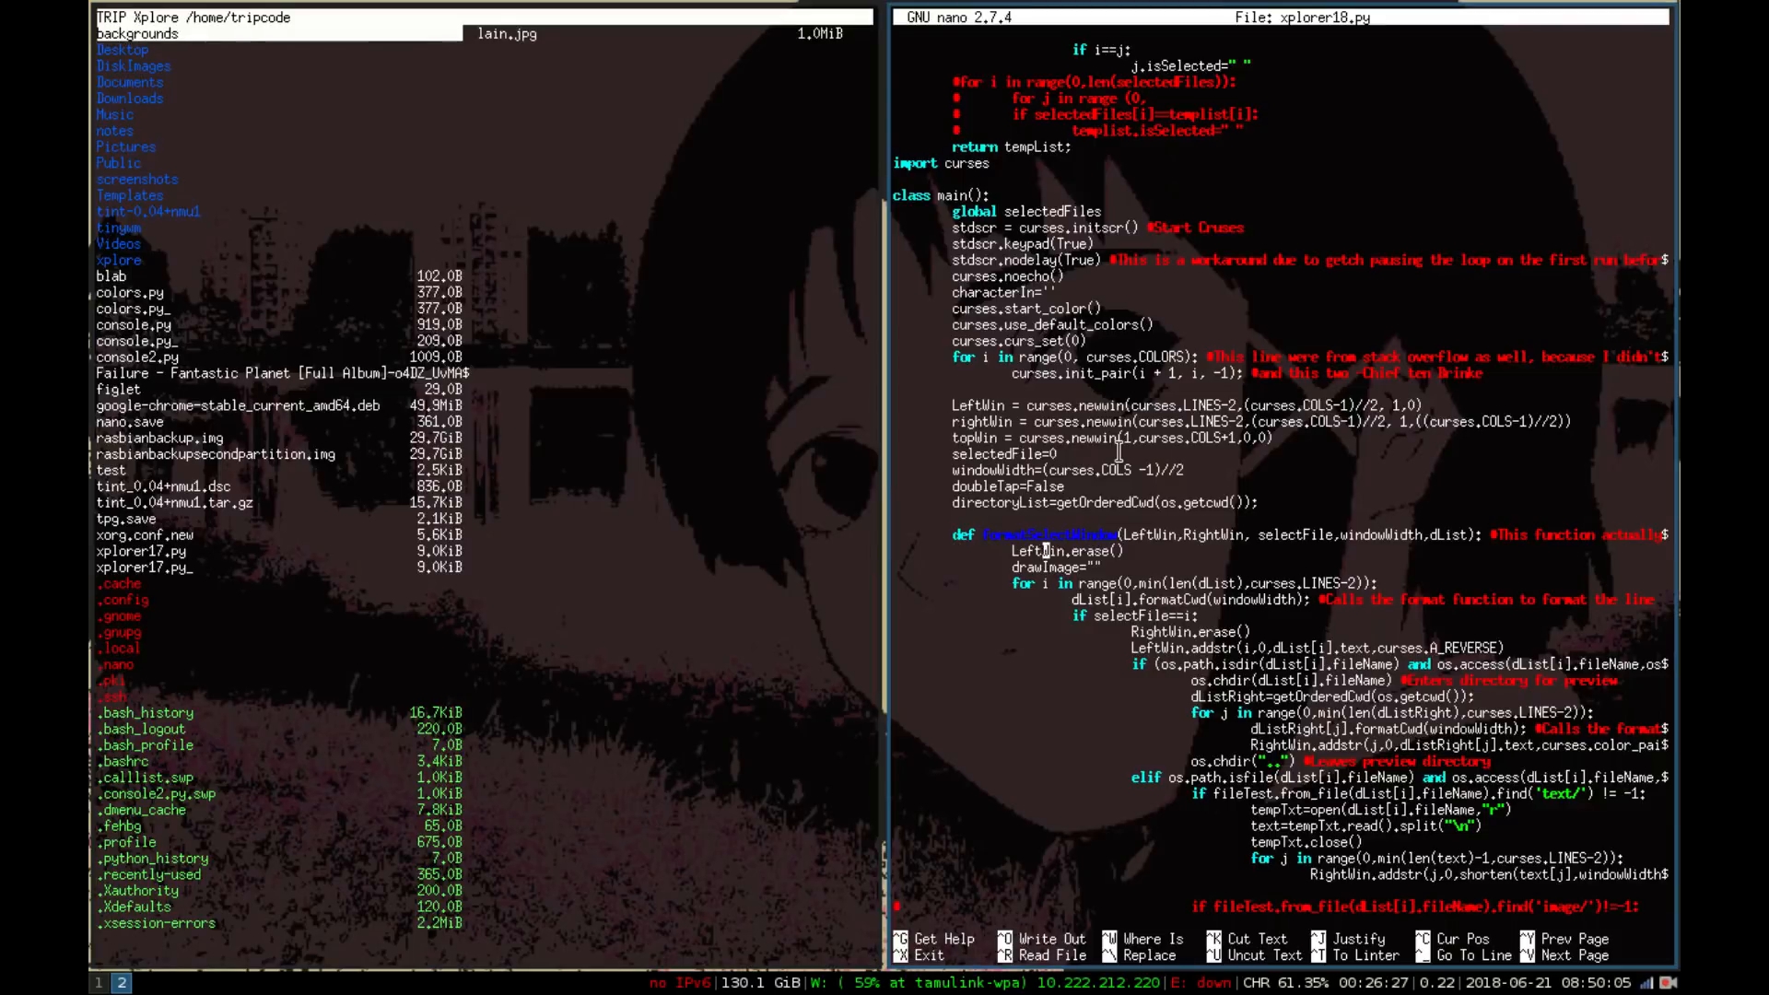
scroll("down", 3)
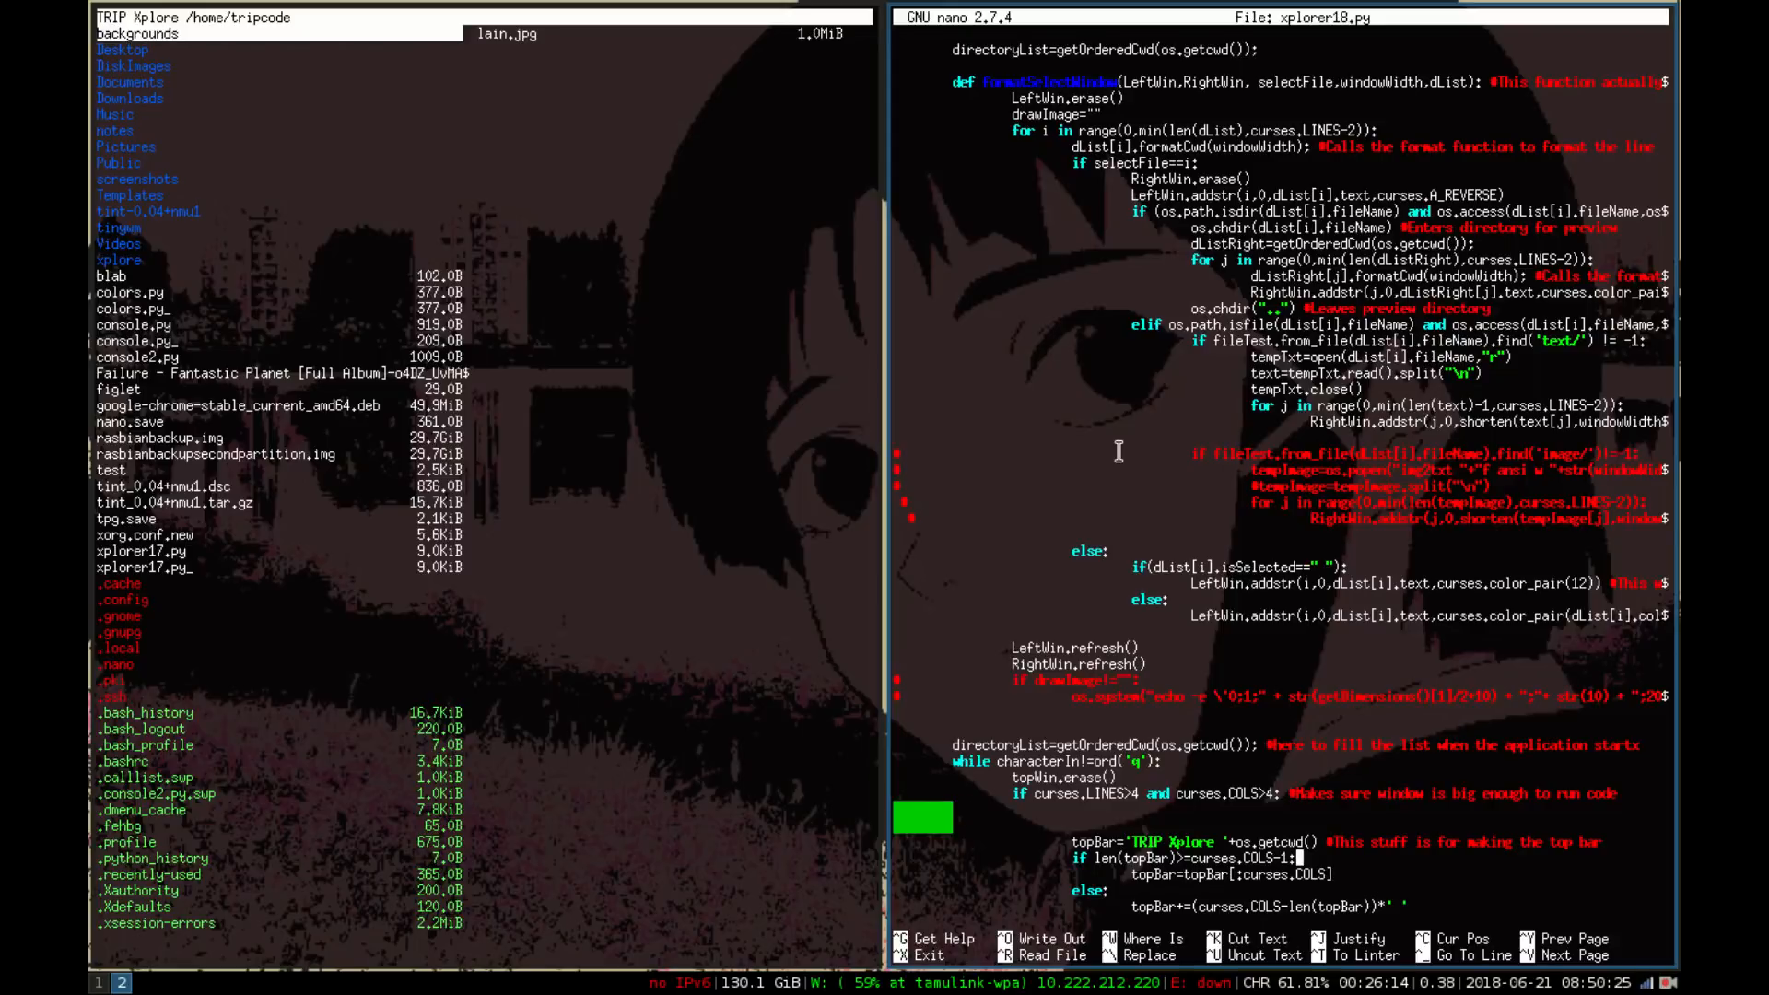
scroll("down", 3)
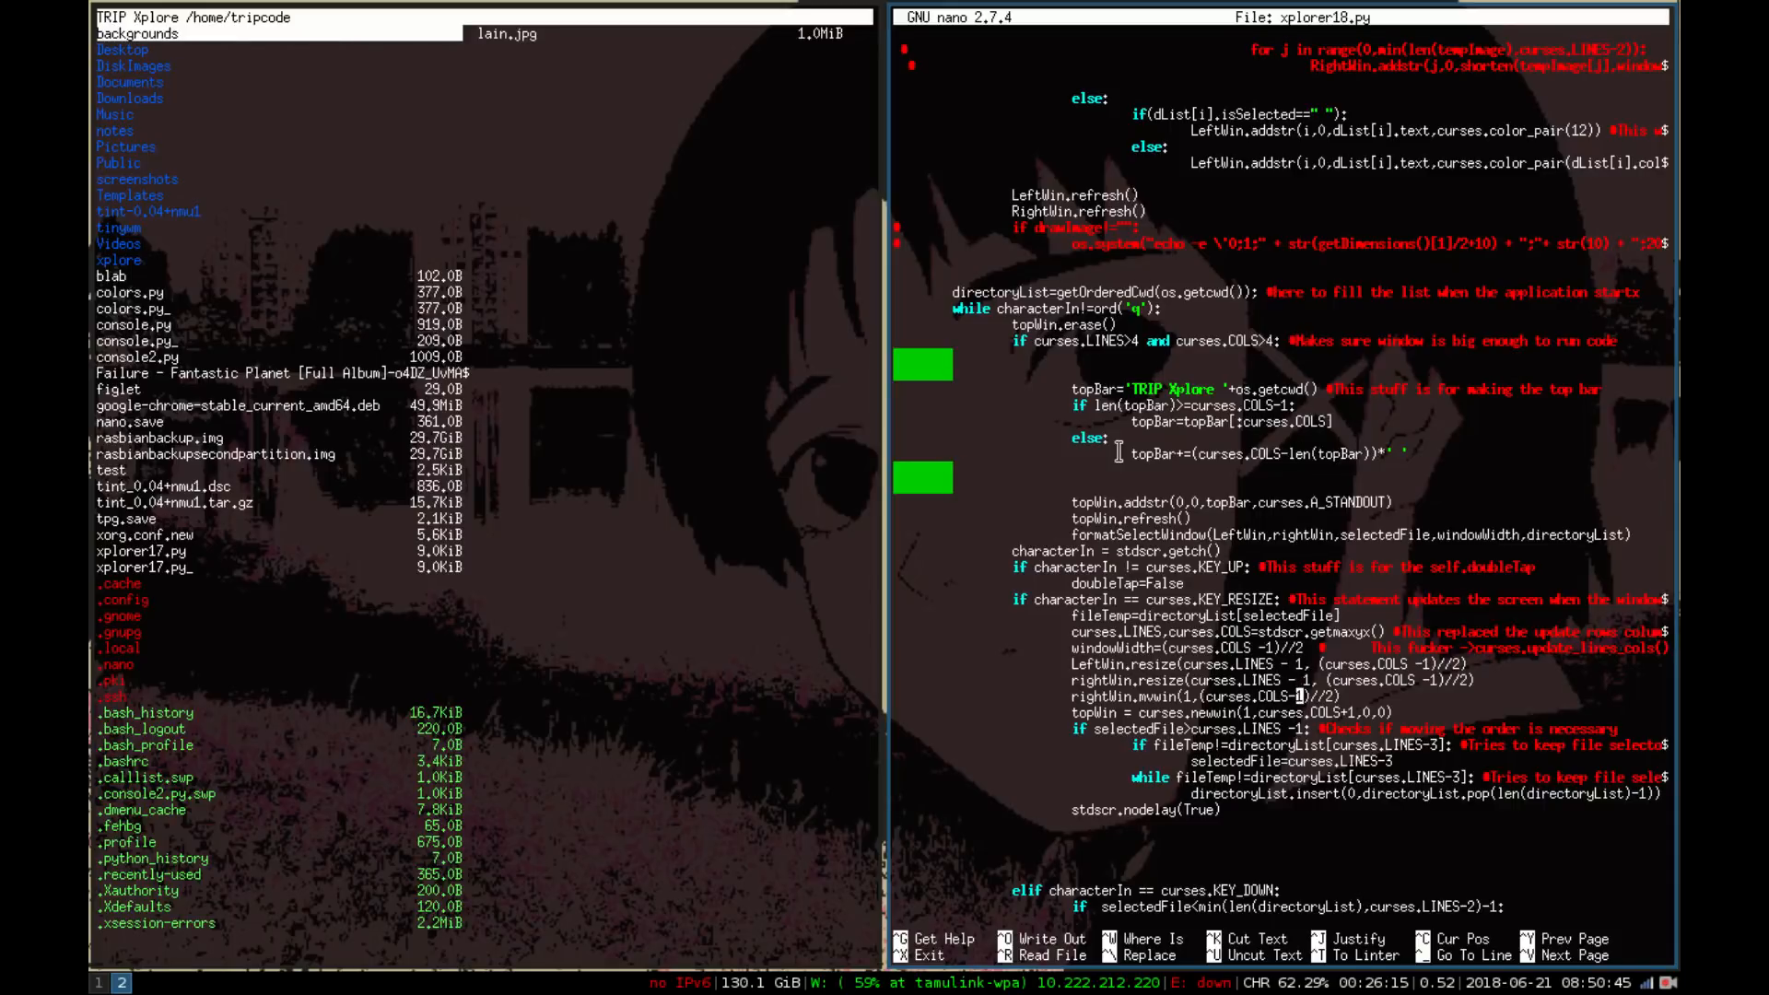
scroll("down", 3)
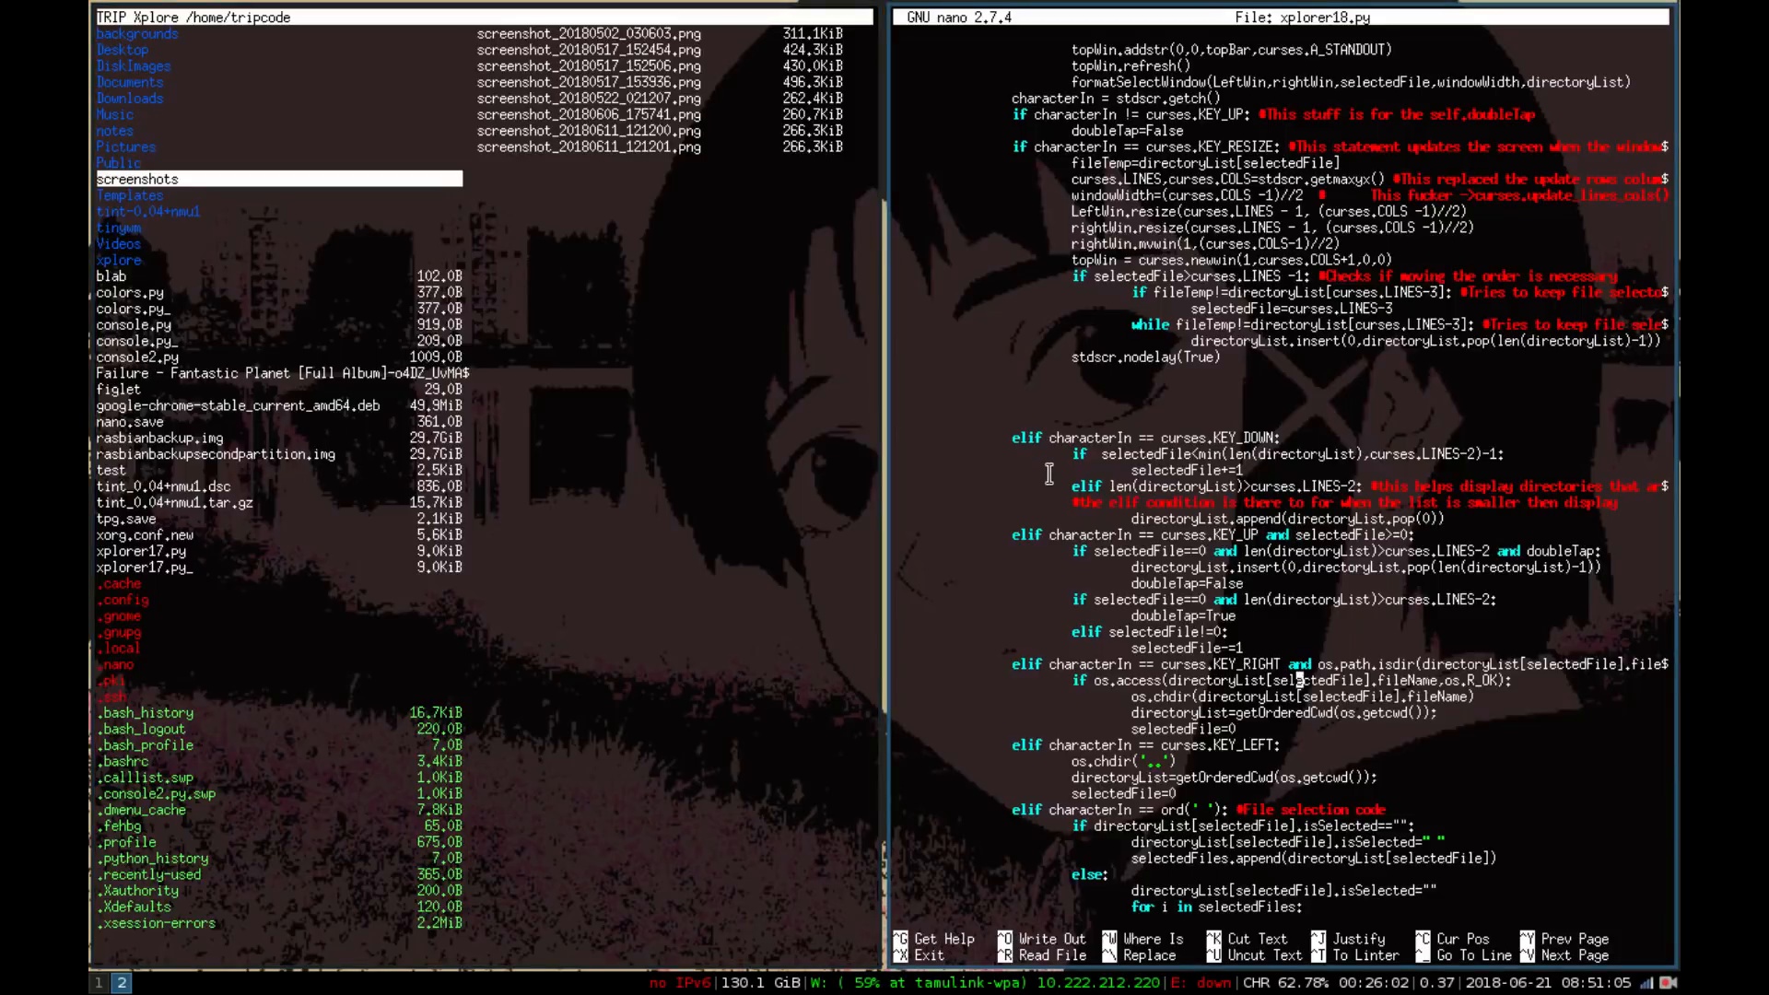
scroll("down", 3)
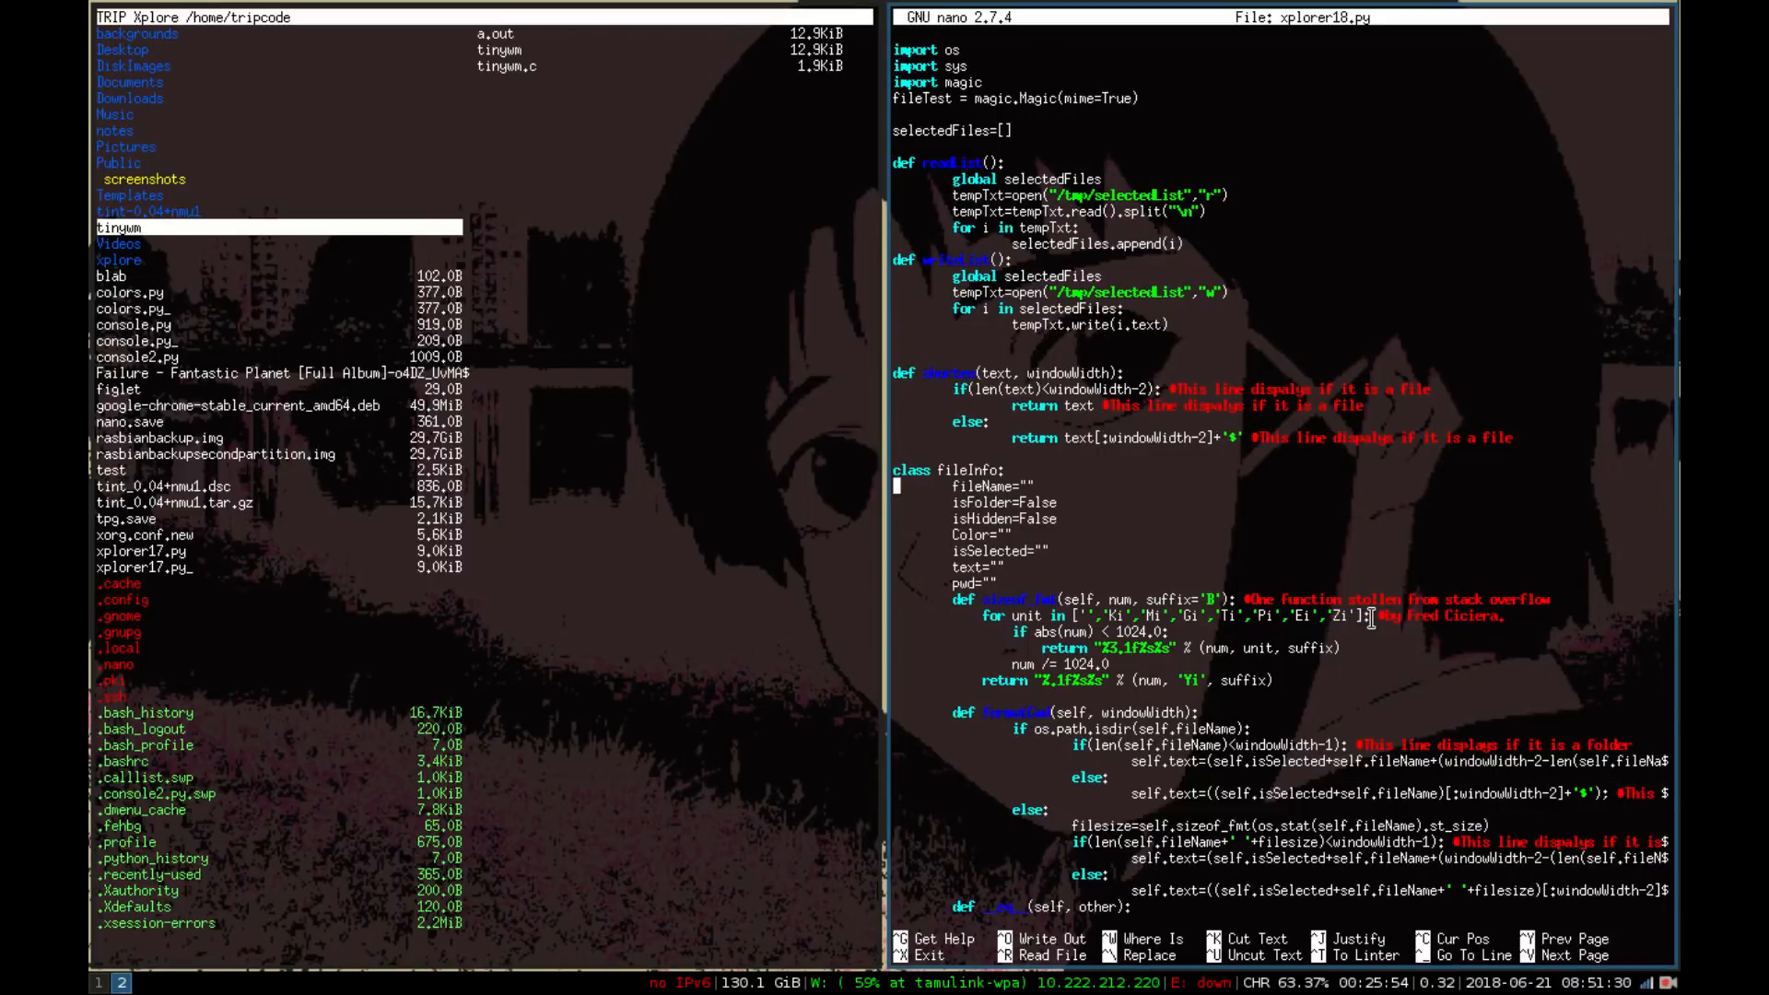
Step: Scroll nano fullscreen down to the sizeof_fmt and getOrderedCwd functions
key("Down")
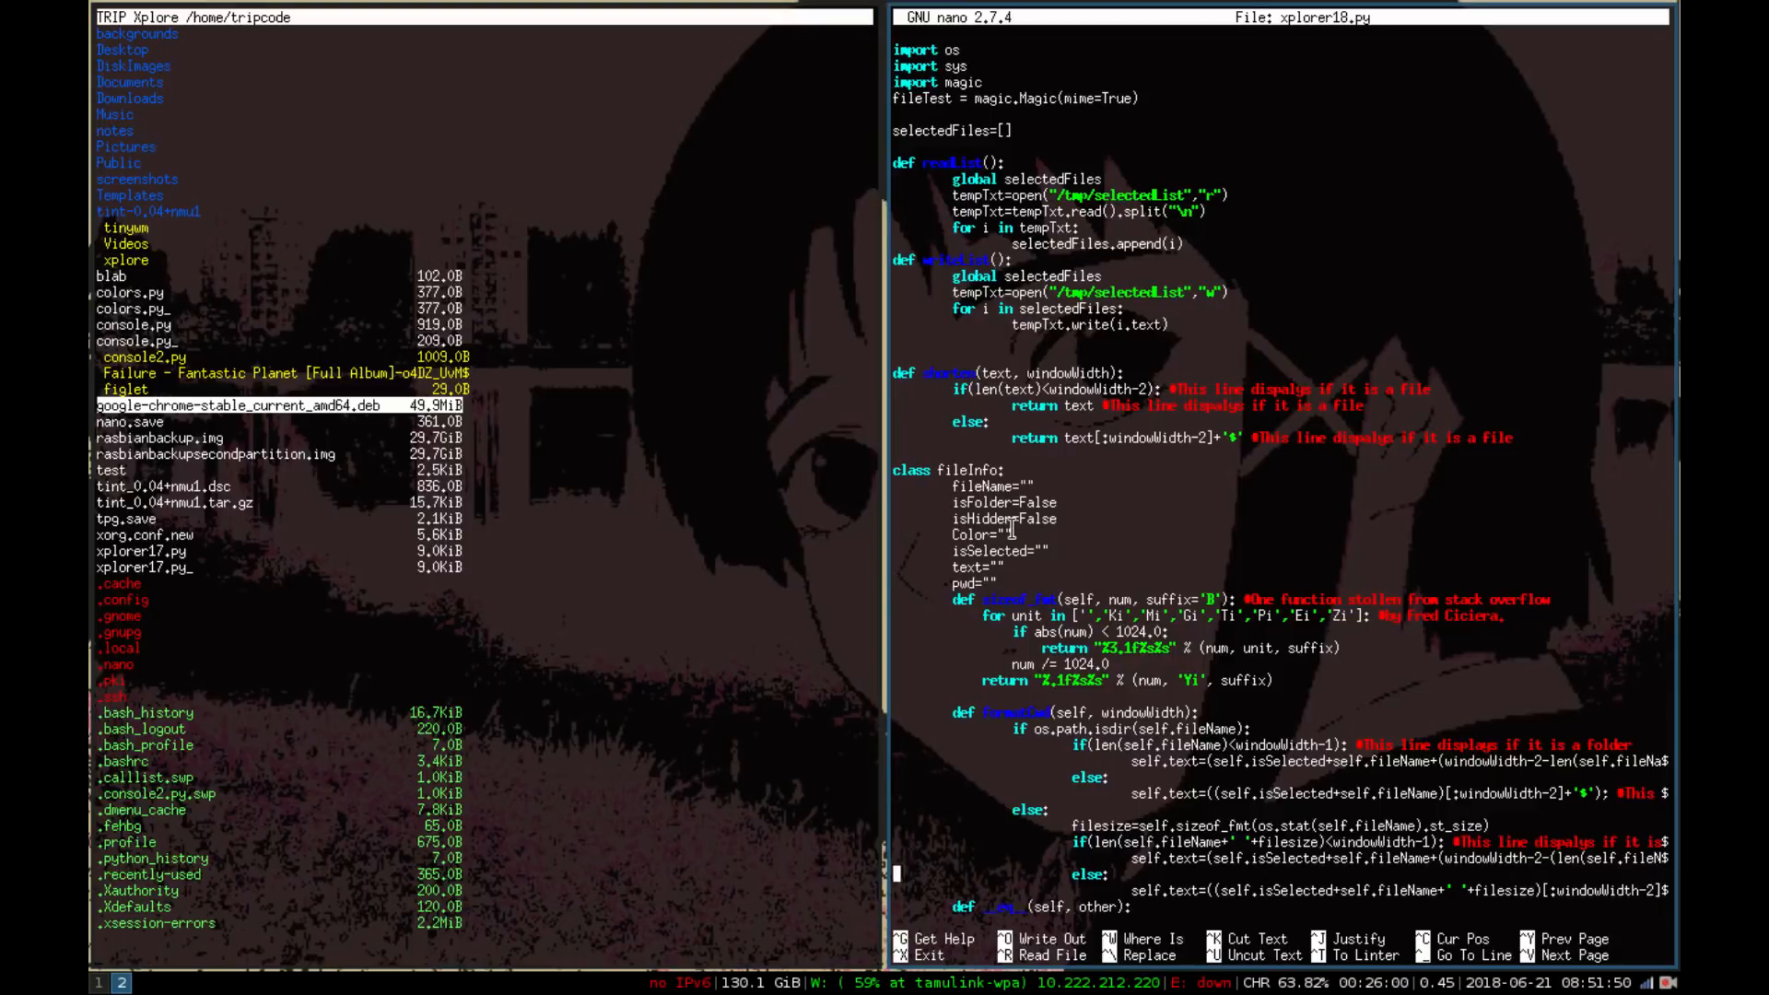
scroll("down", 3)
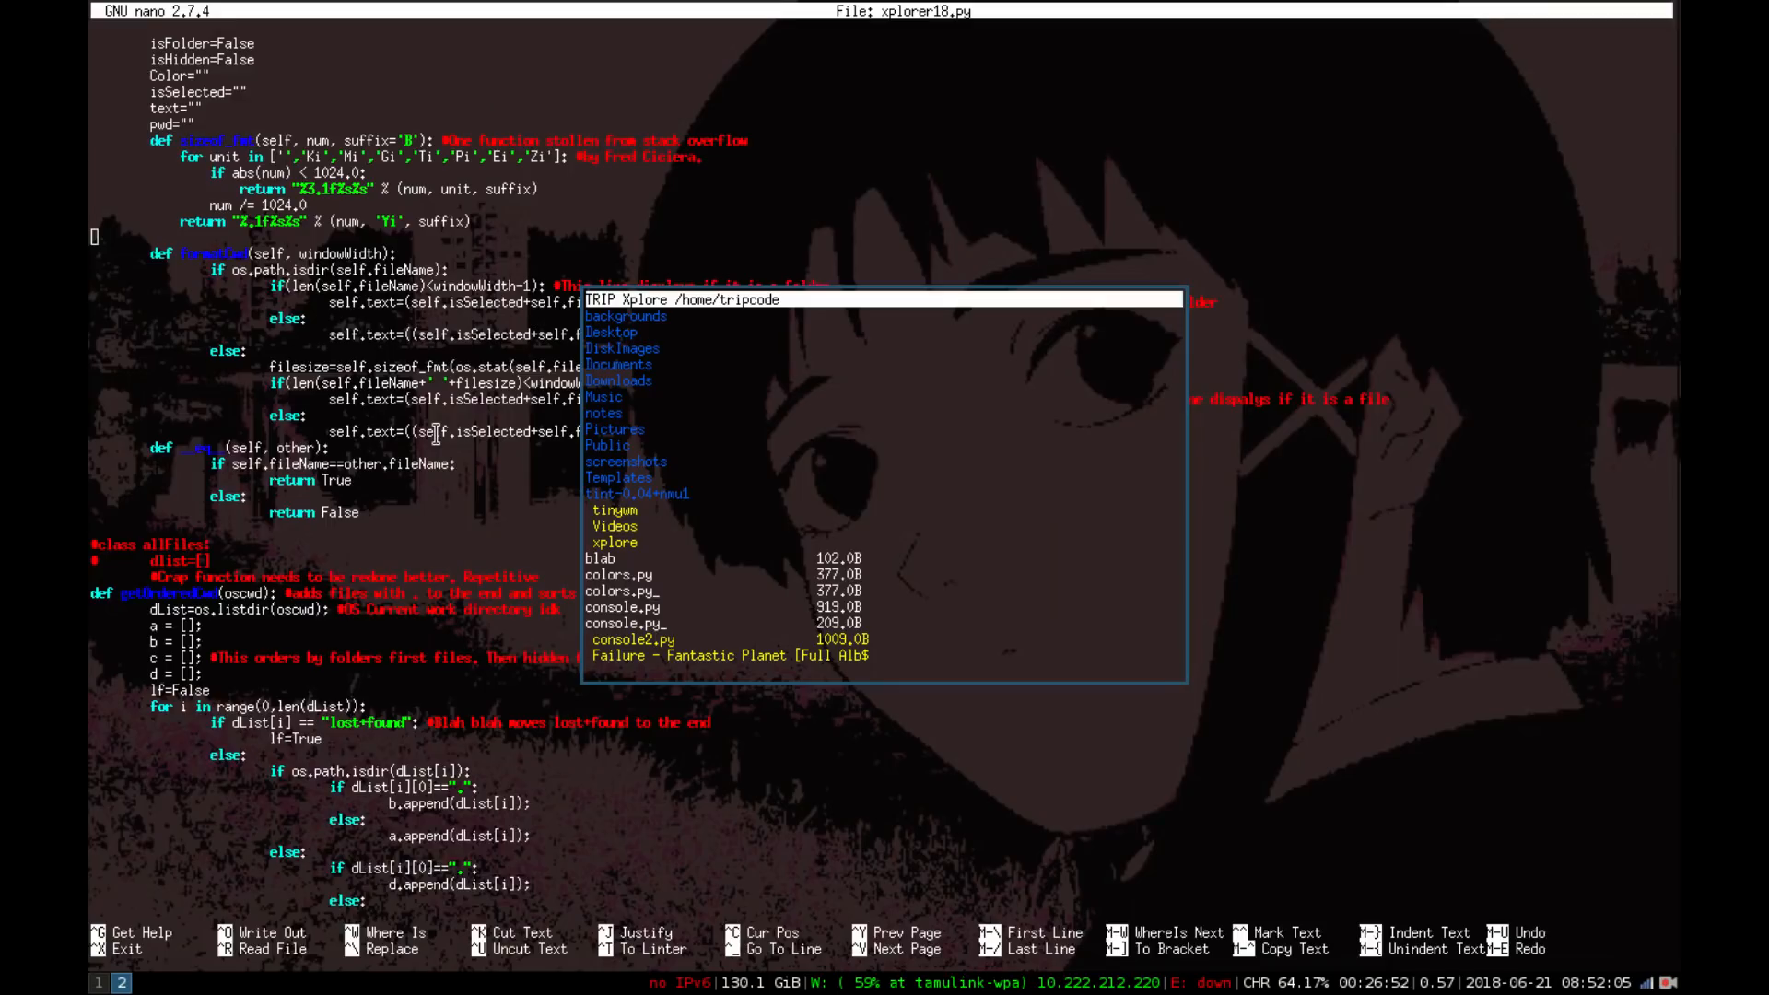
Step: Scroll the Xplore list and select blab to preview its figlet shell loop
scroll("down", 3)
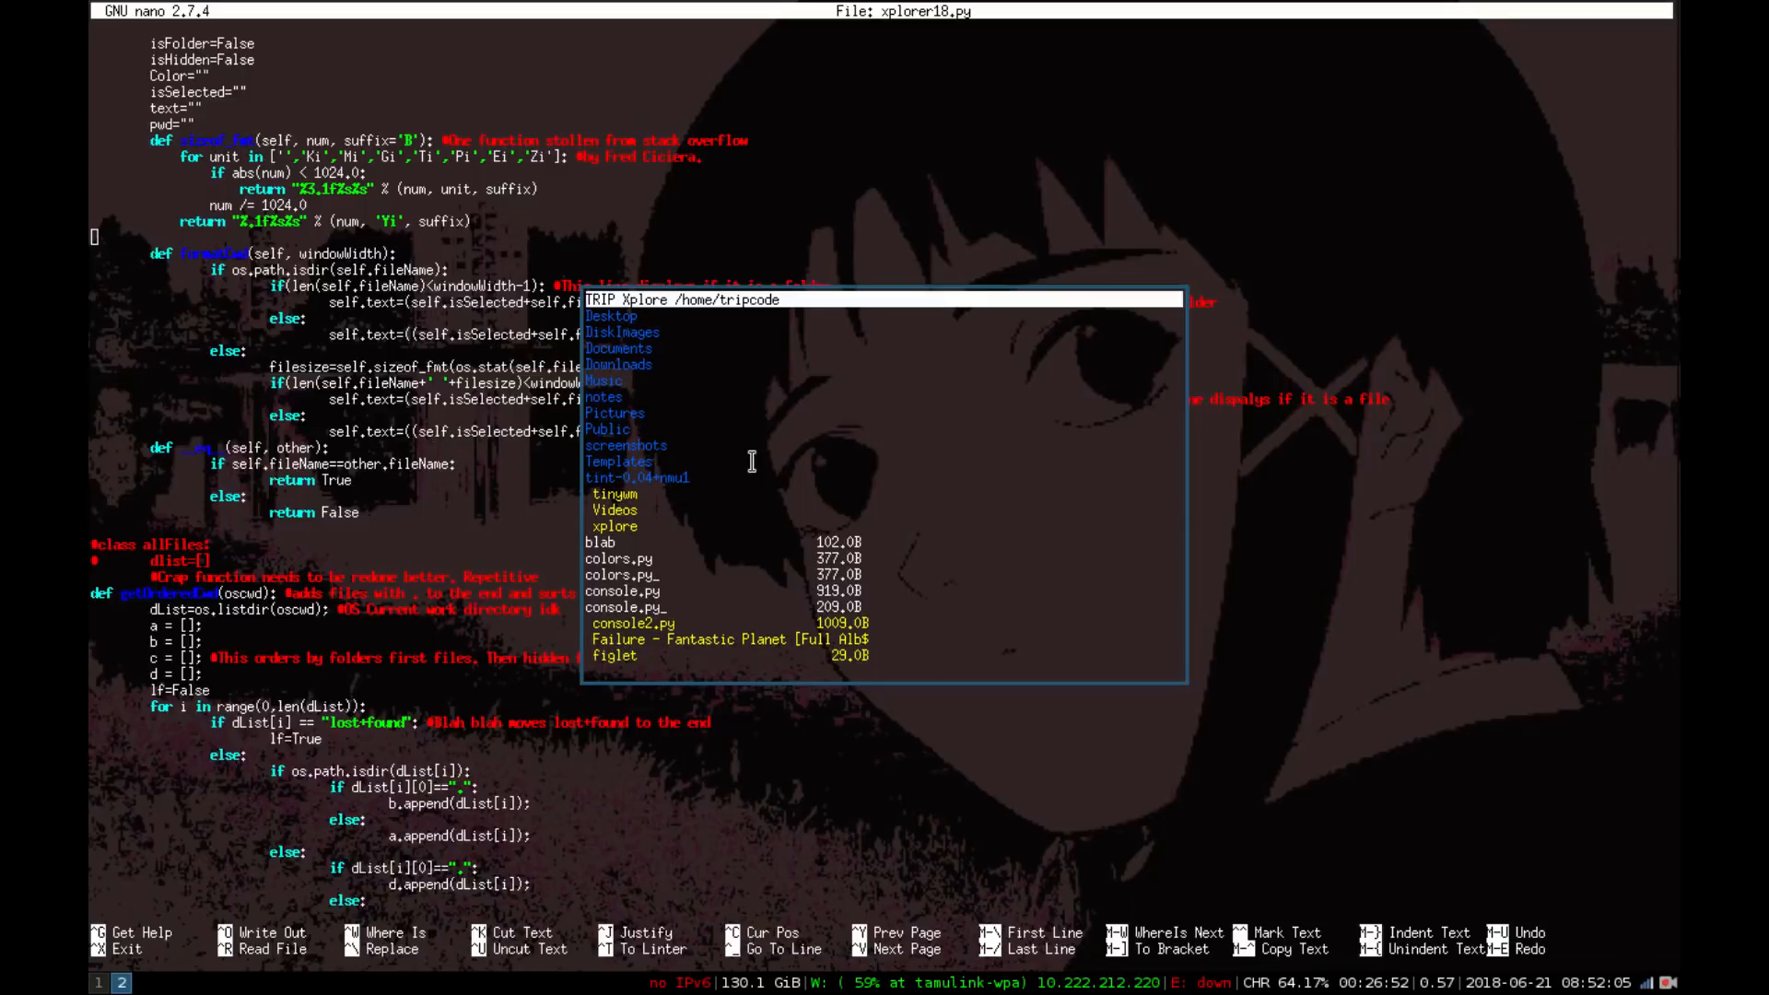
left_click(614, 526)
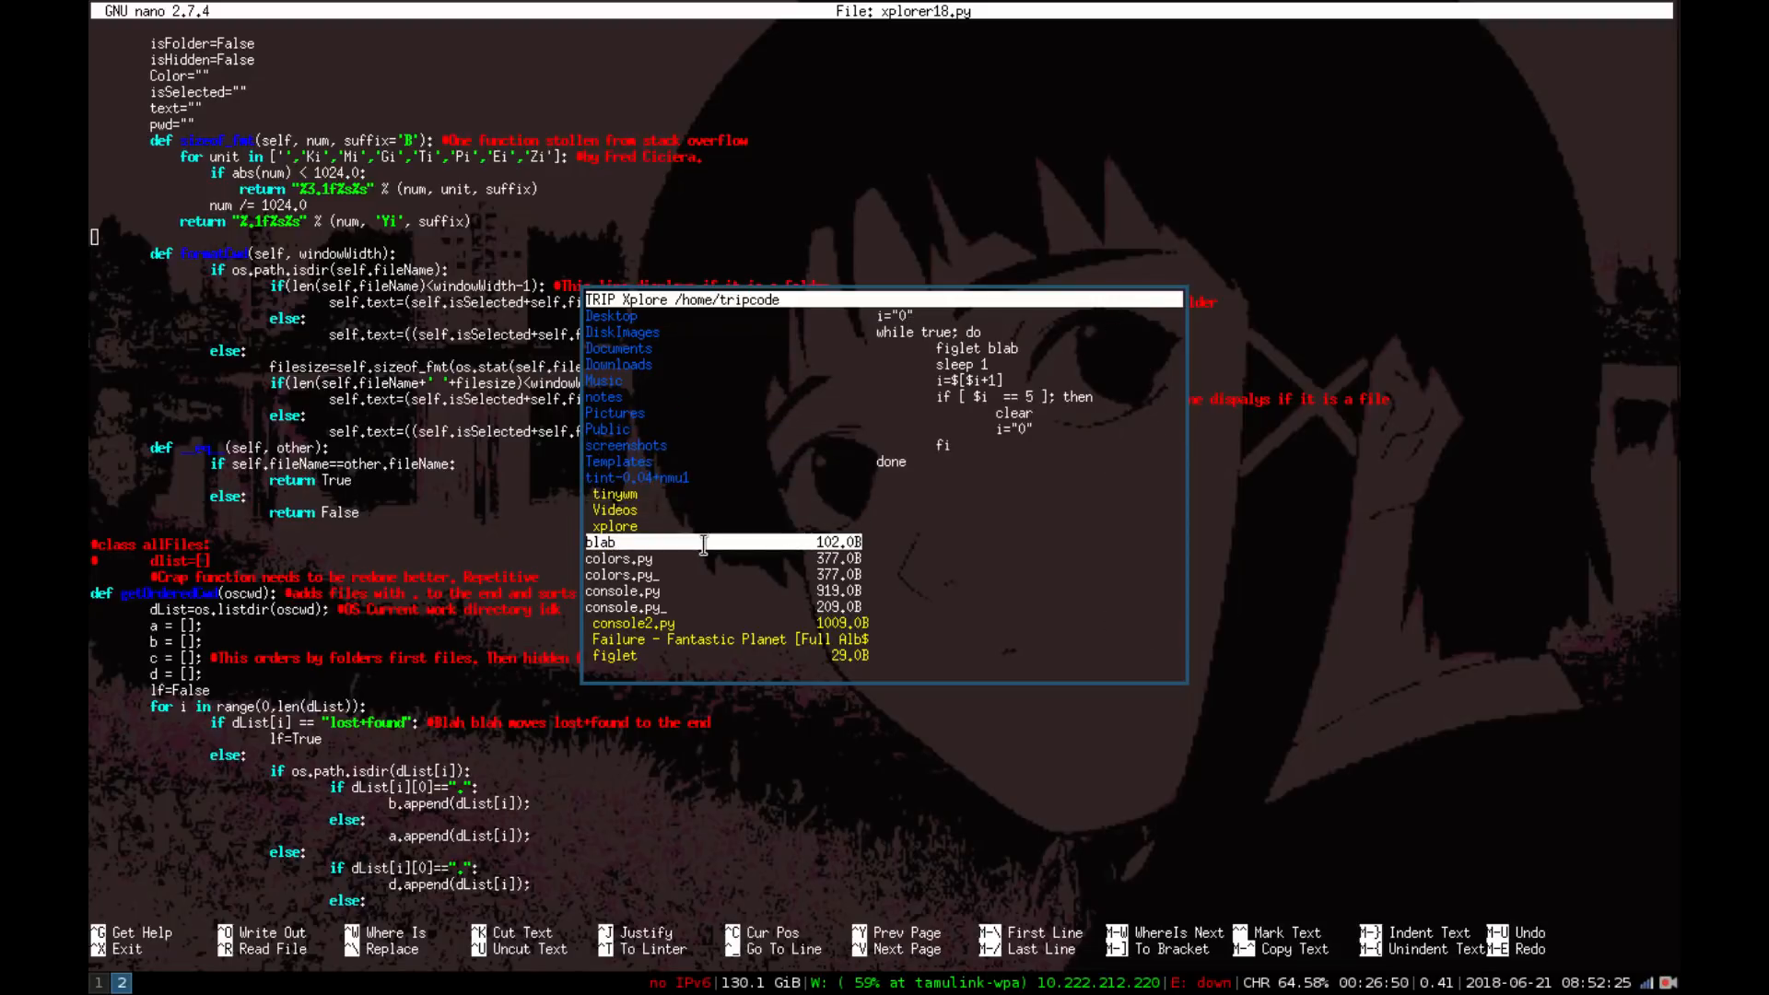
mouse_move(750, 543)
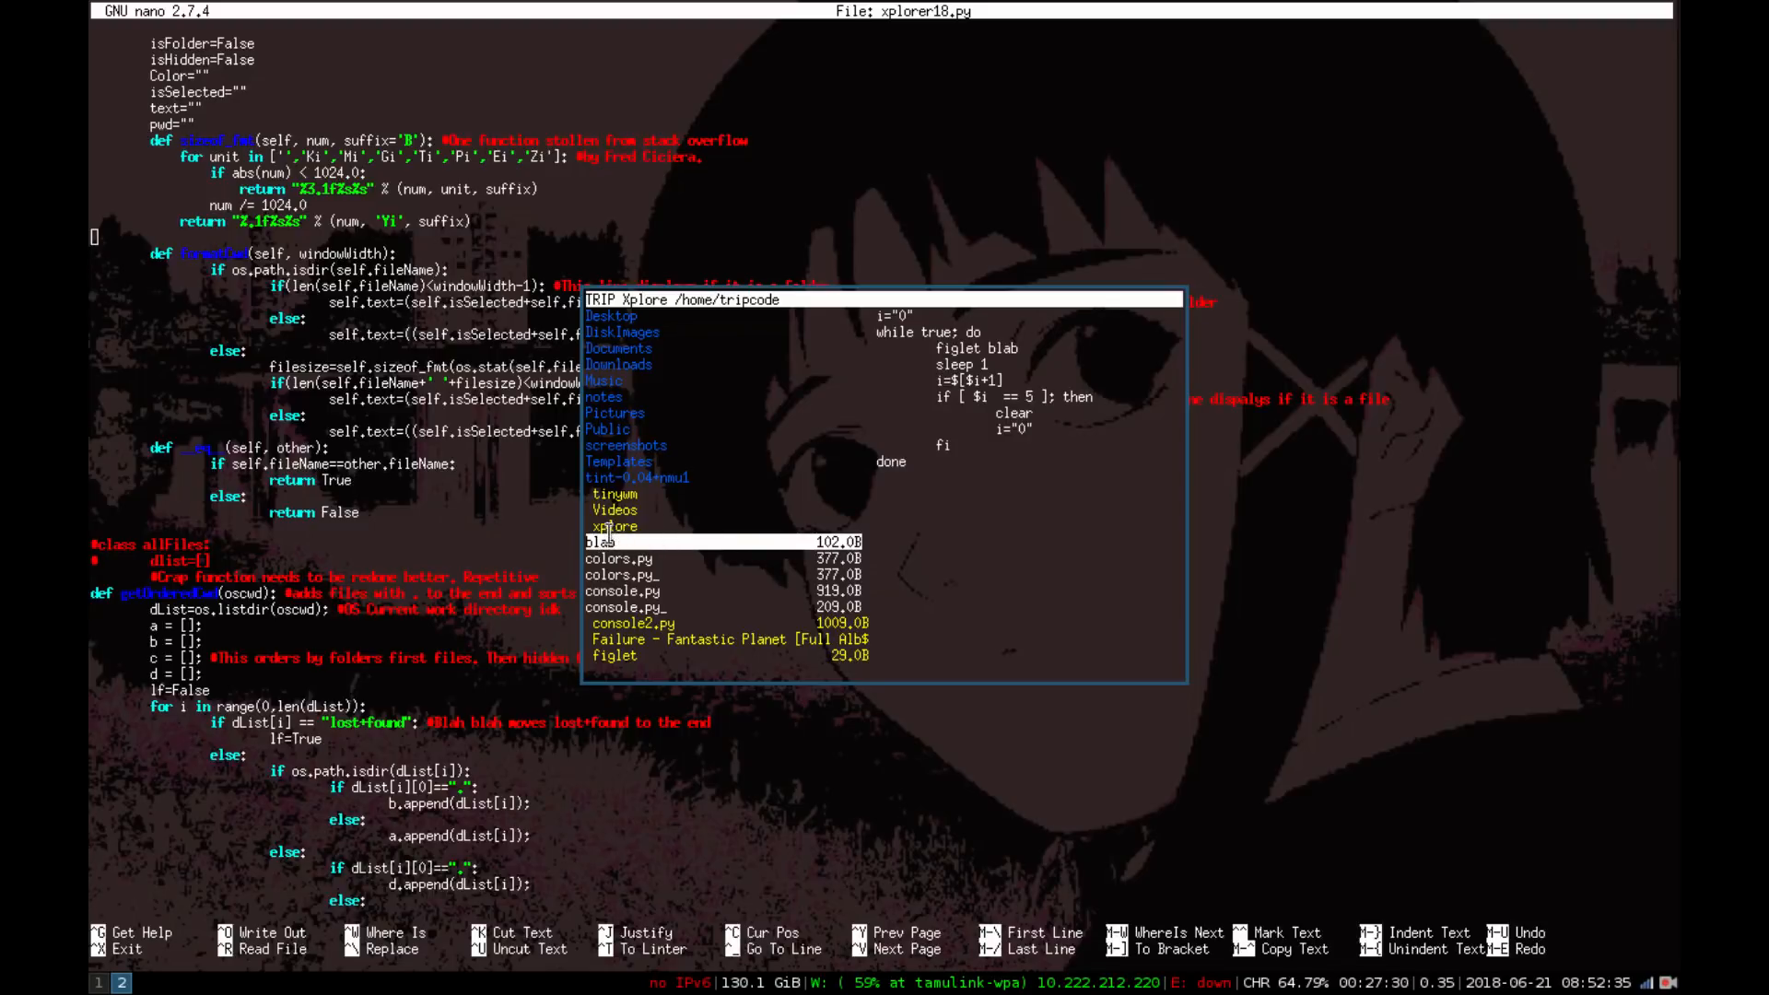
mouse_move(908, 517)
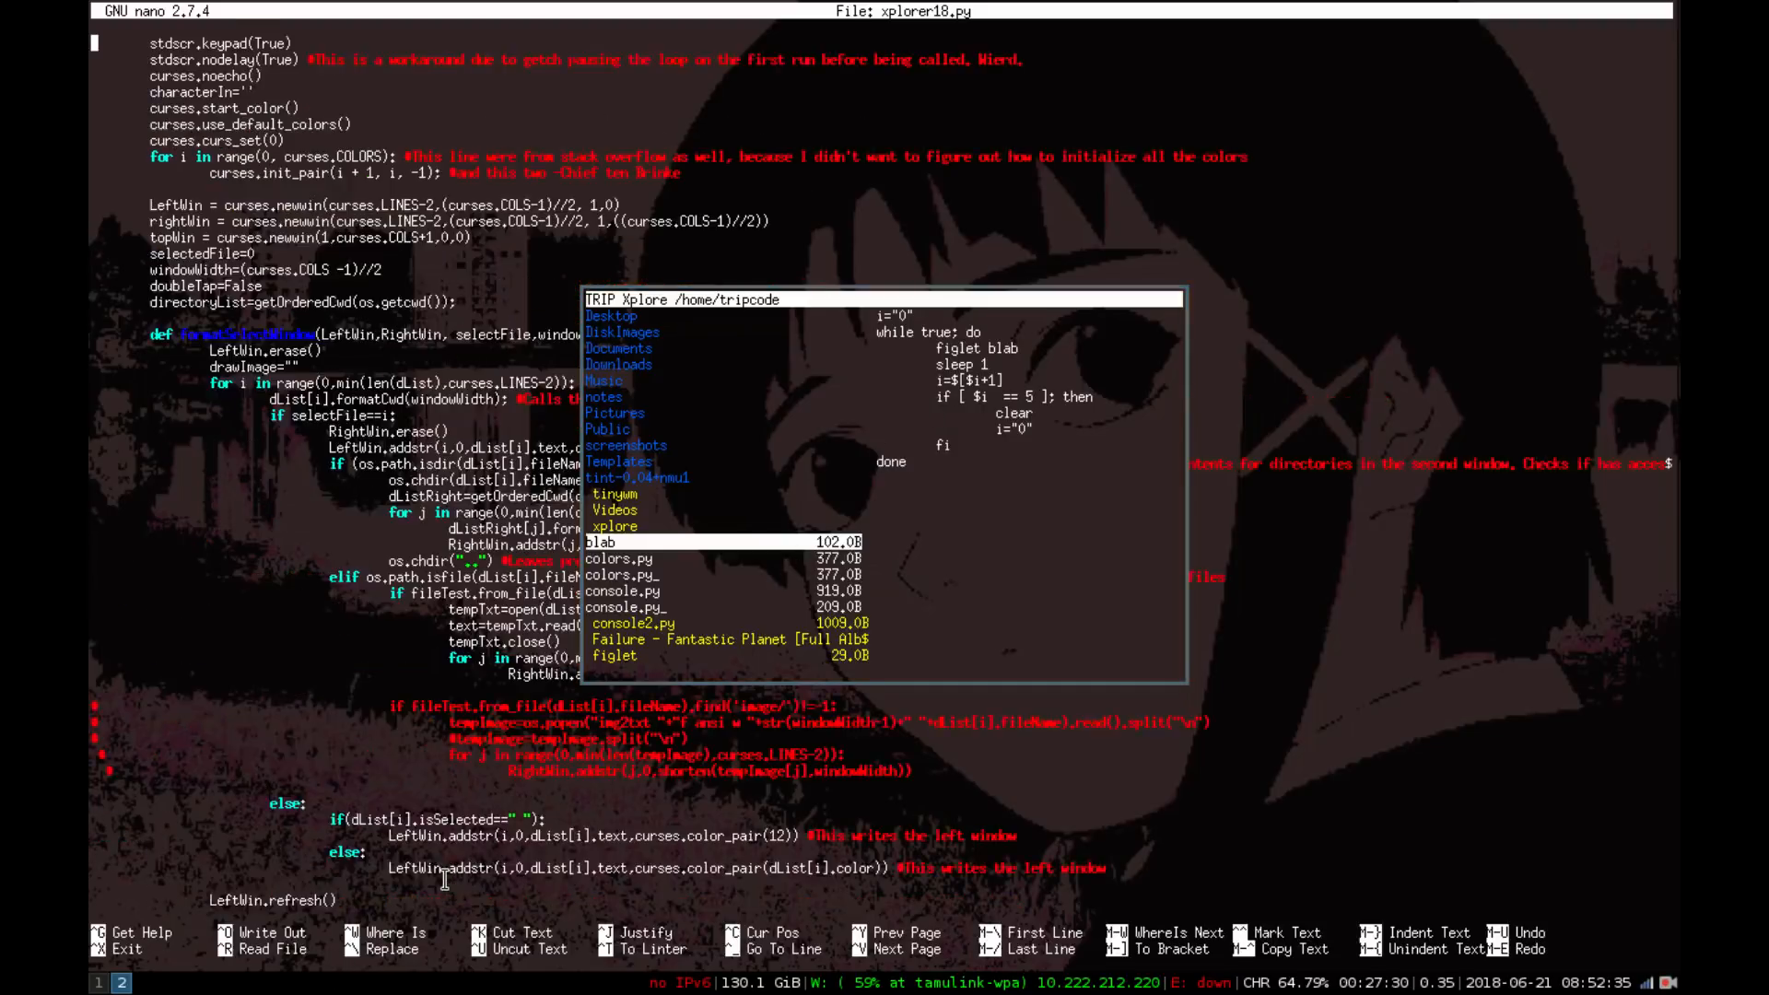
Step: Search nano for KEY_RESIZE, then return to getOrderedCwd
scroll("down", 3)
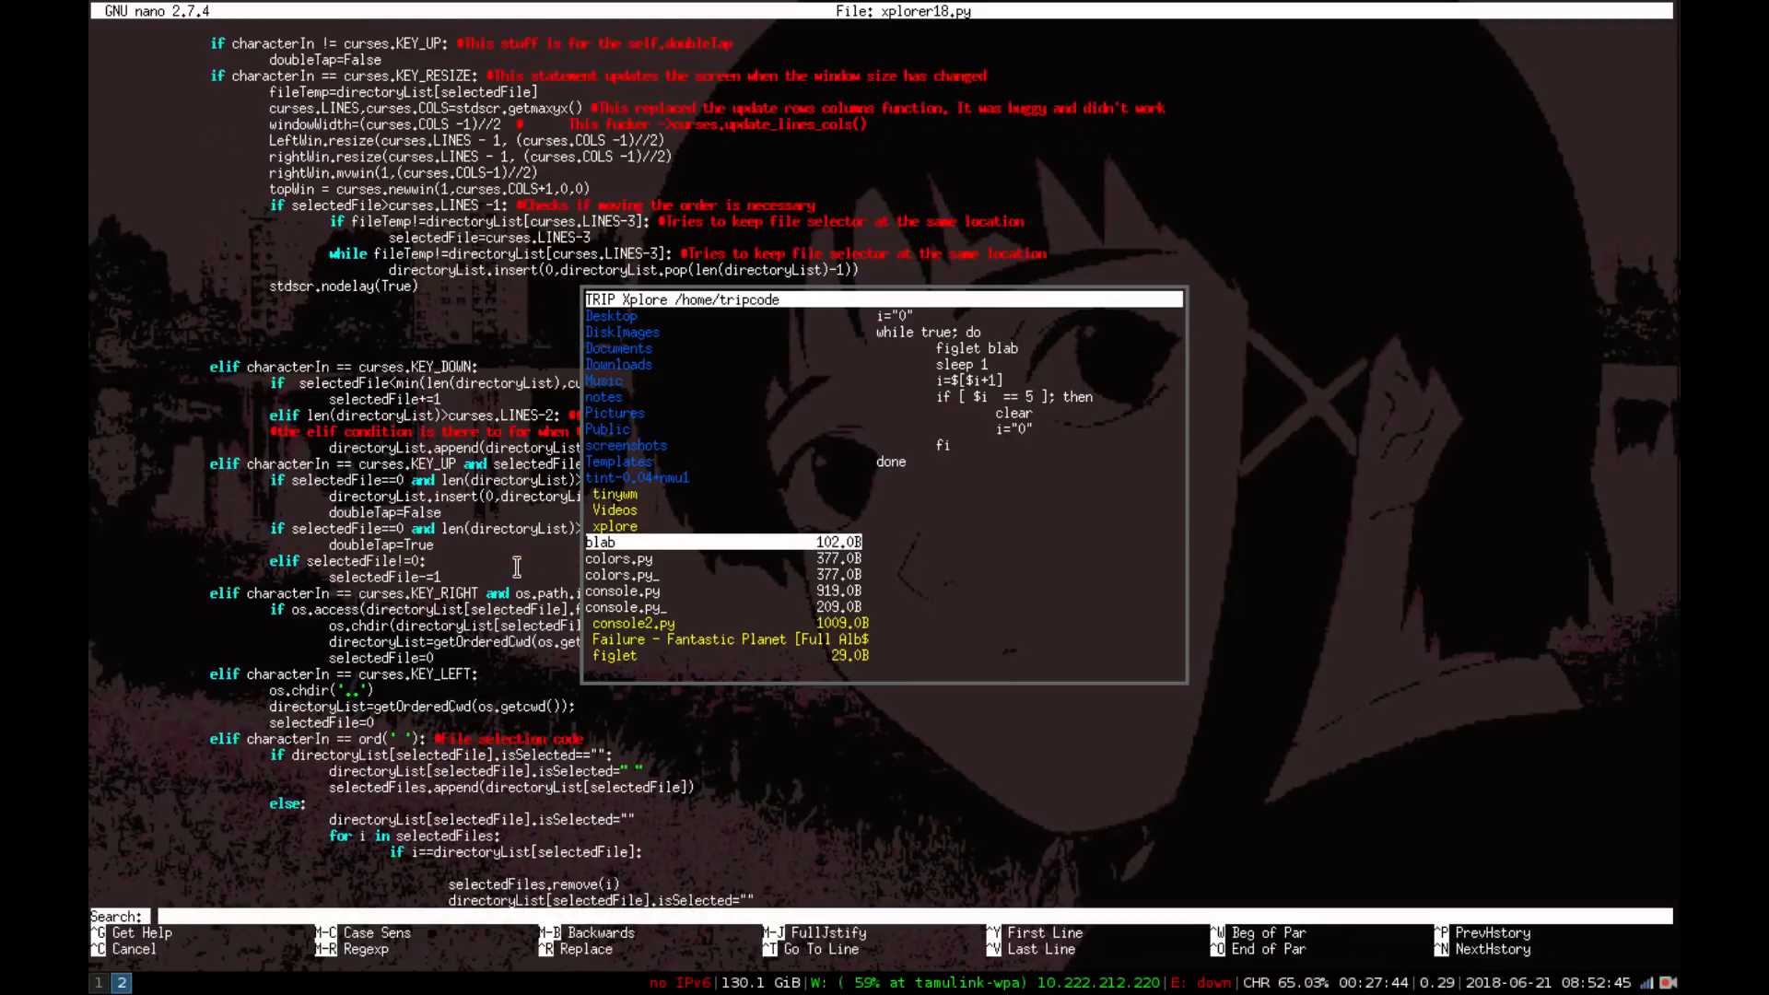
type("RESI")
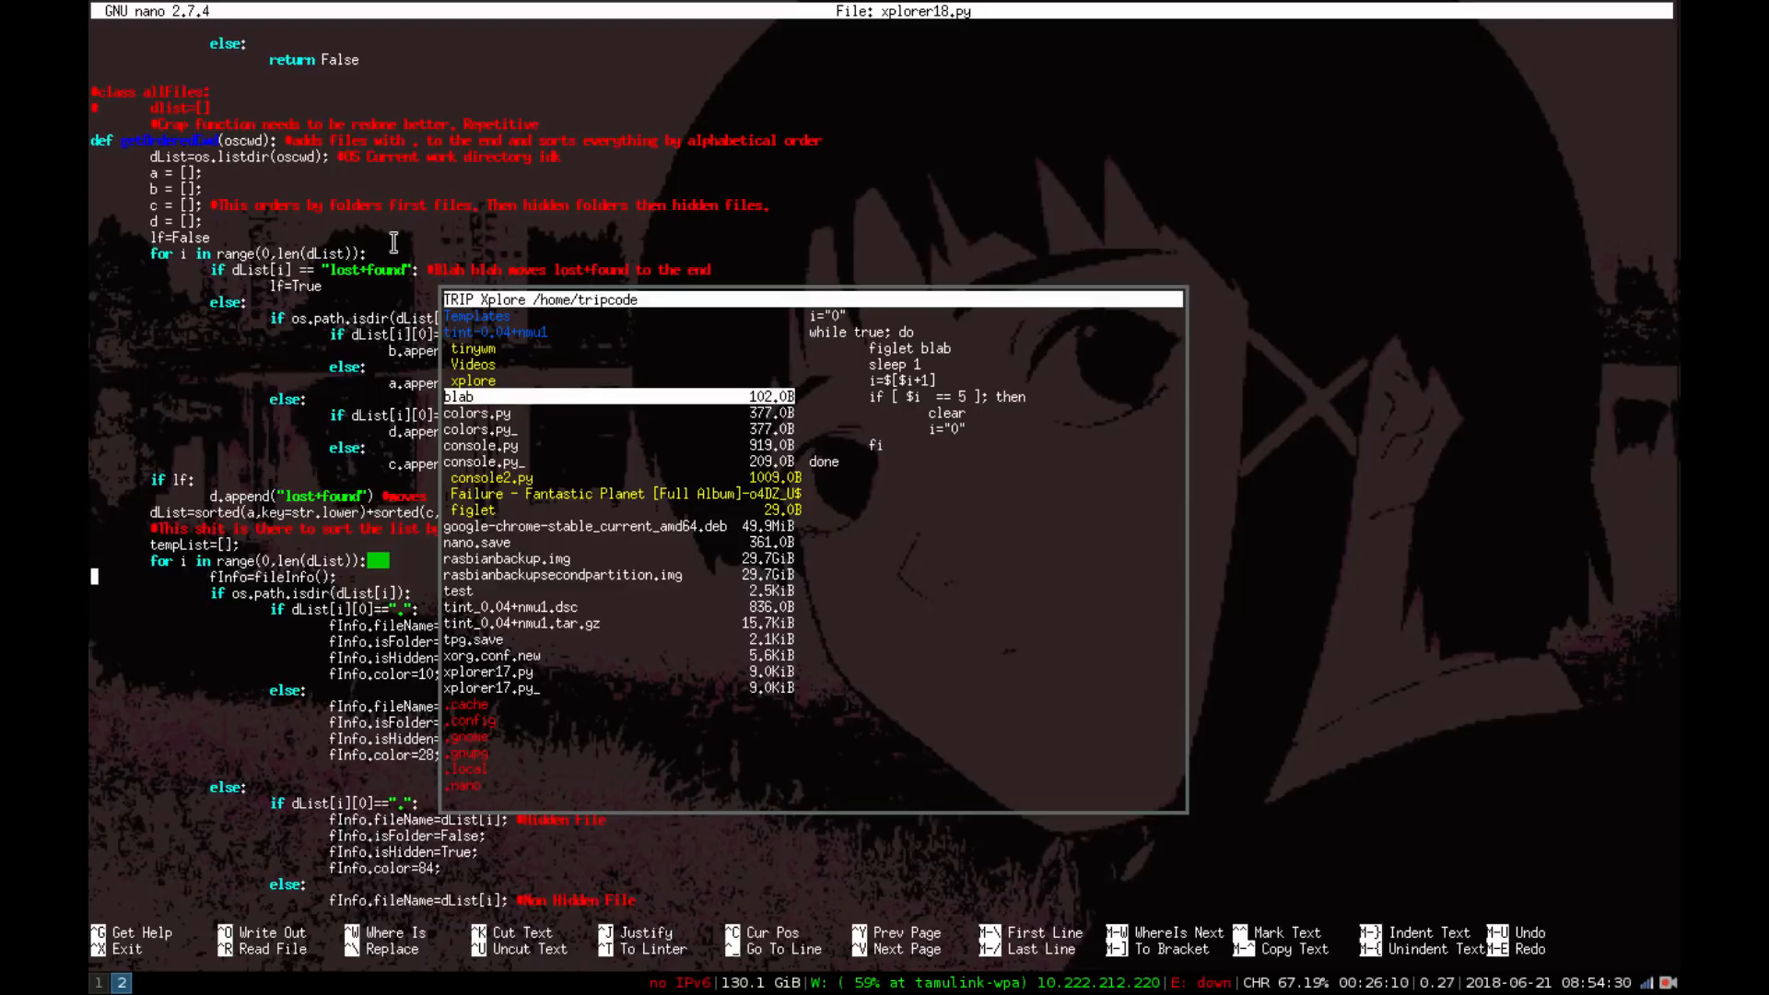
Step: Scroll past getOrderedCwd and the selected-files check to the start of class main
scroll("down", 3)
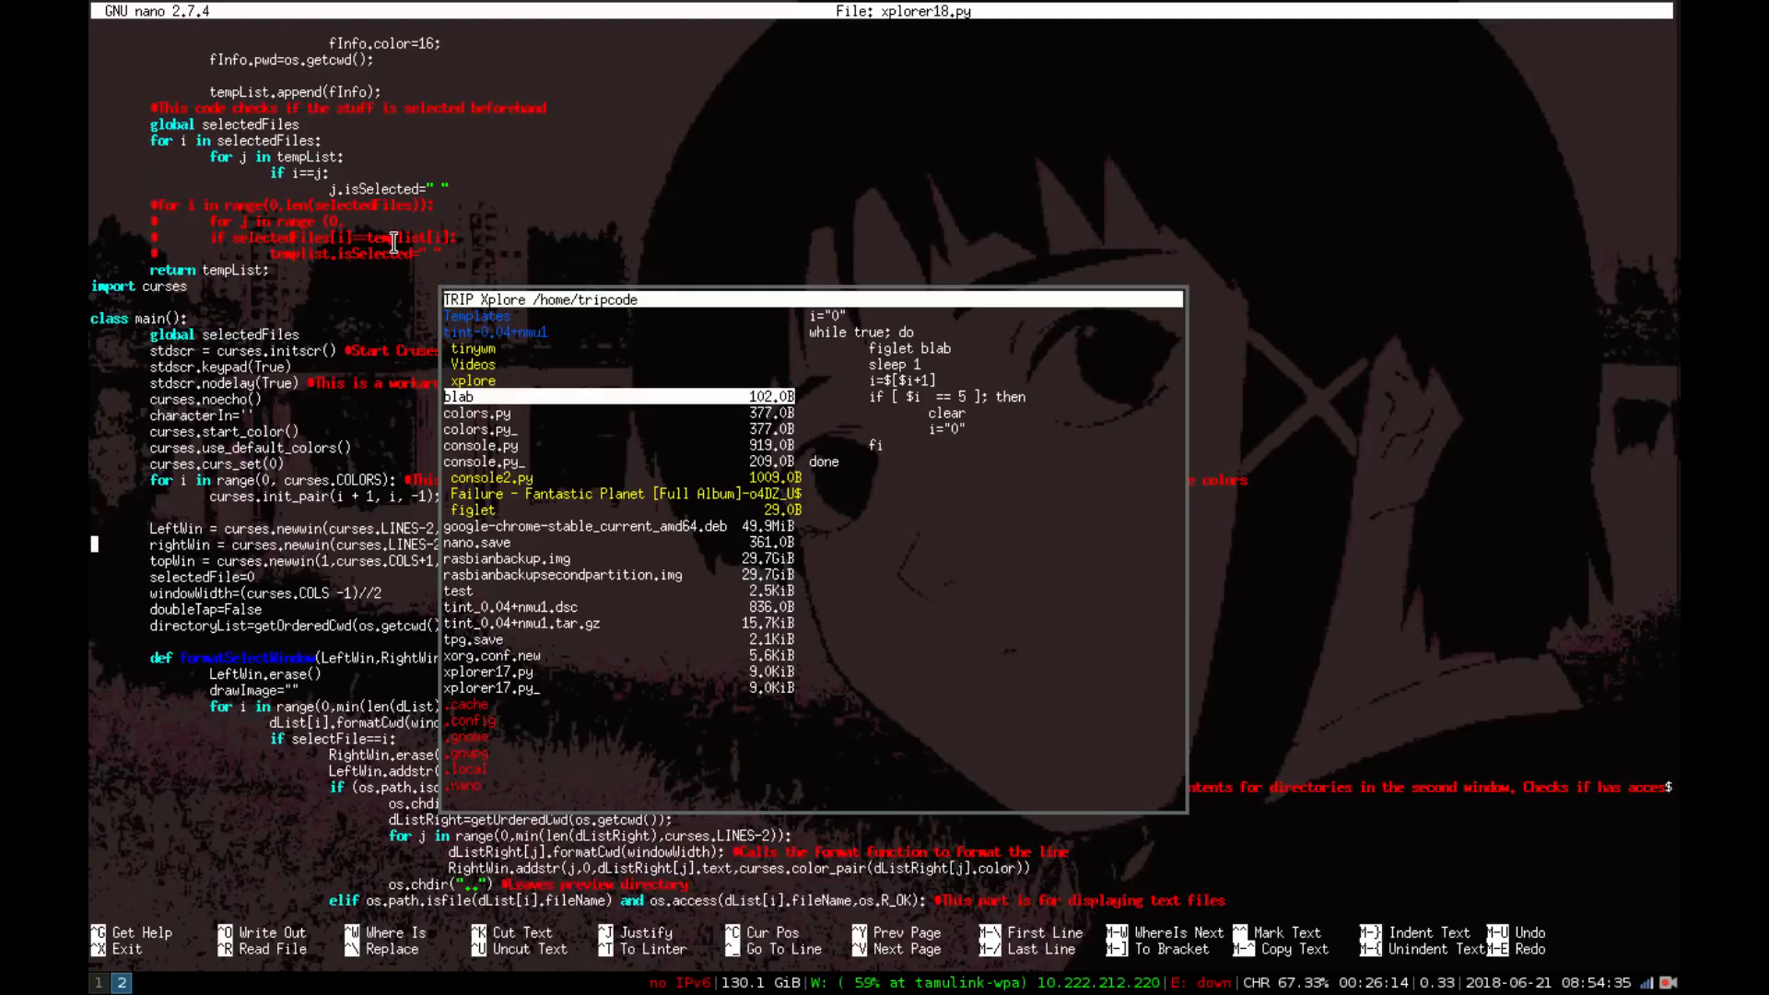
scroll("down", 3)
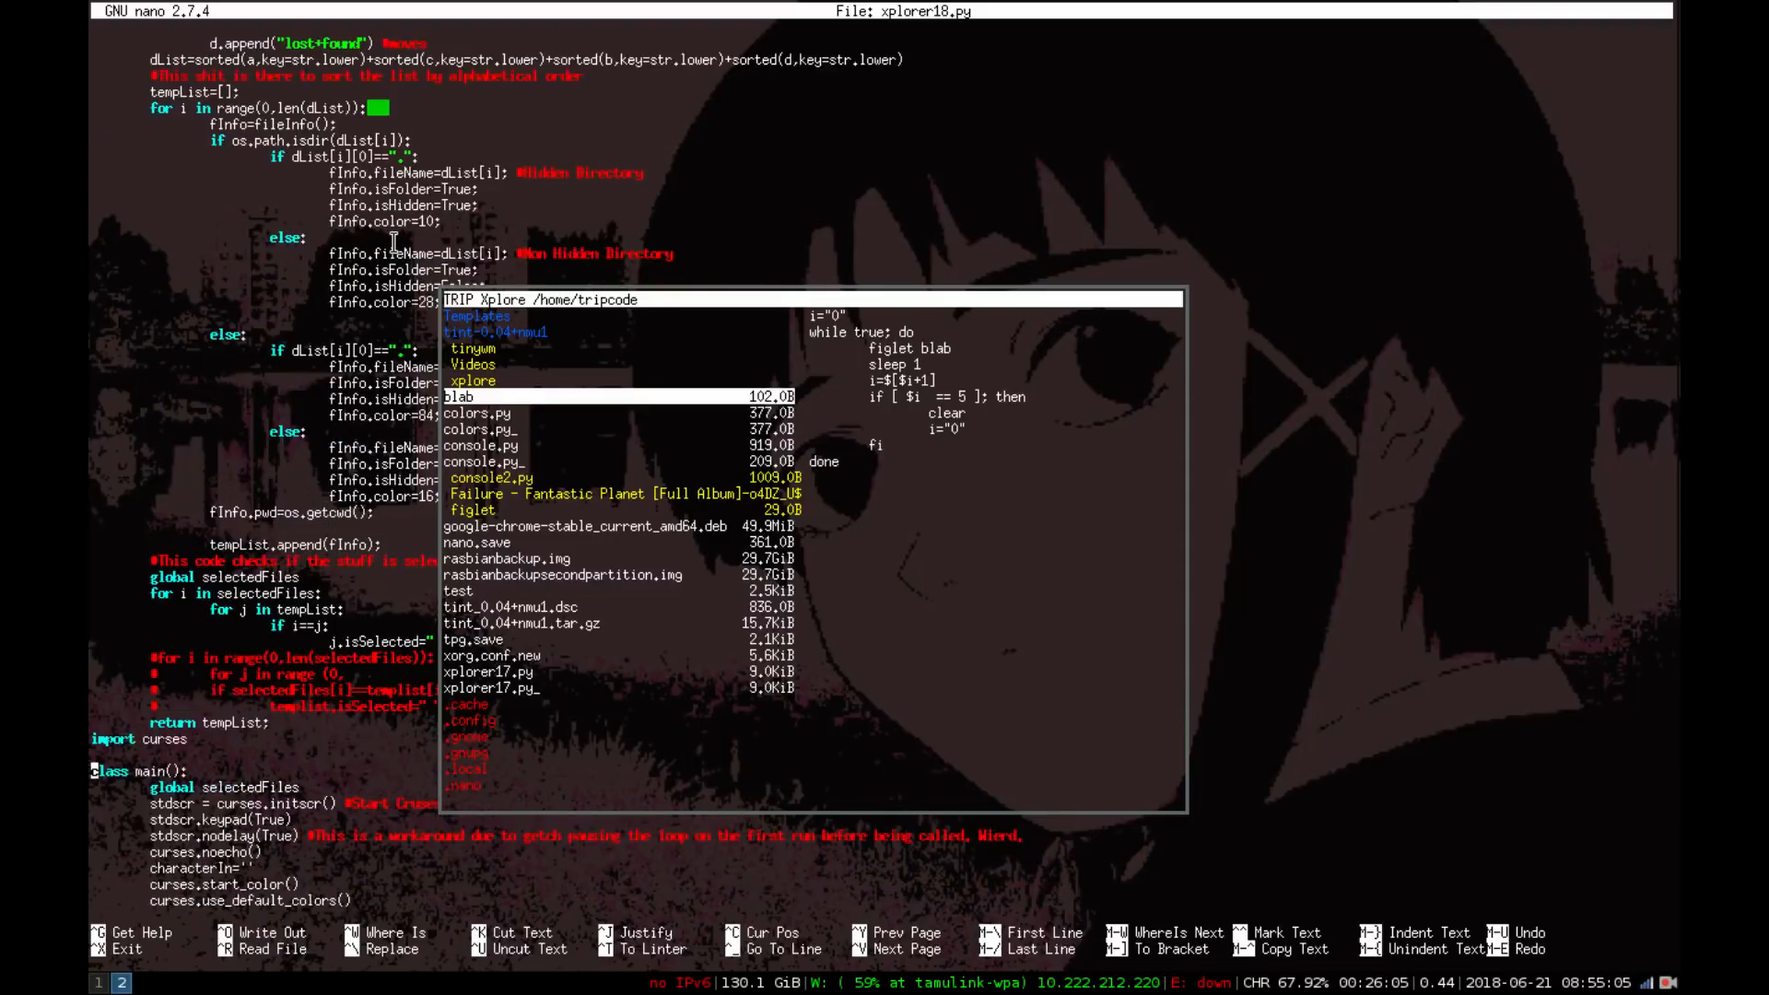
scroll("down", 3)
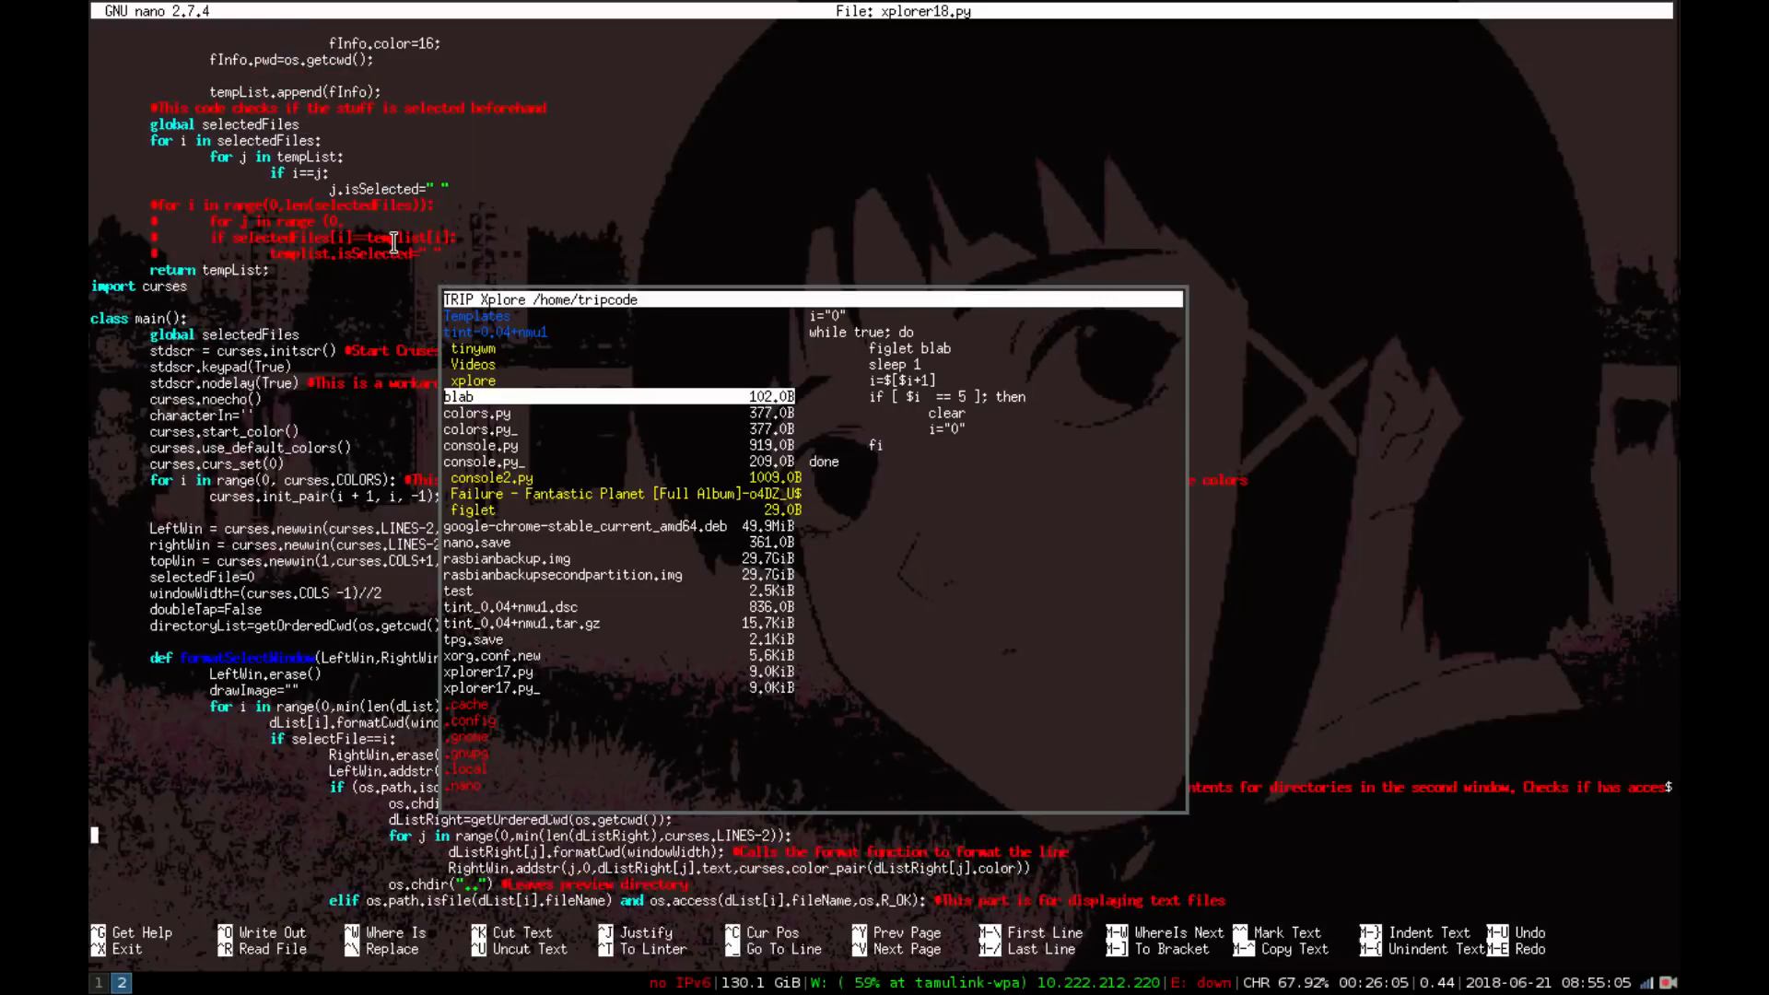